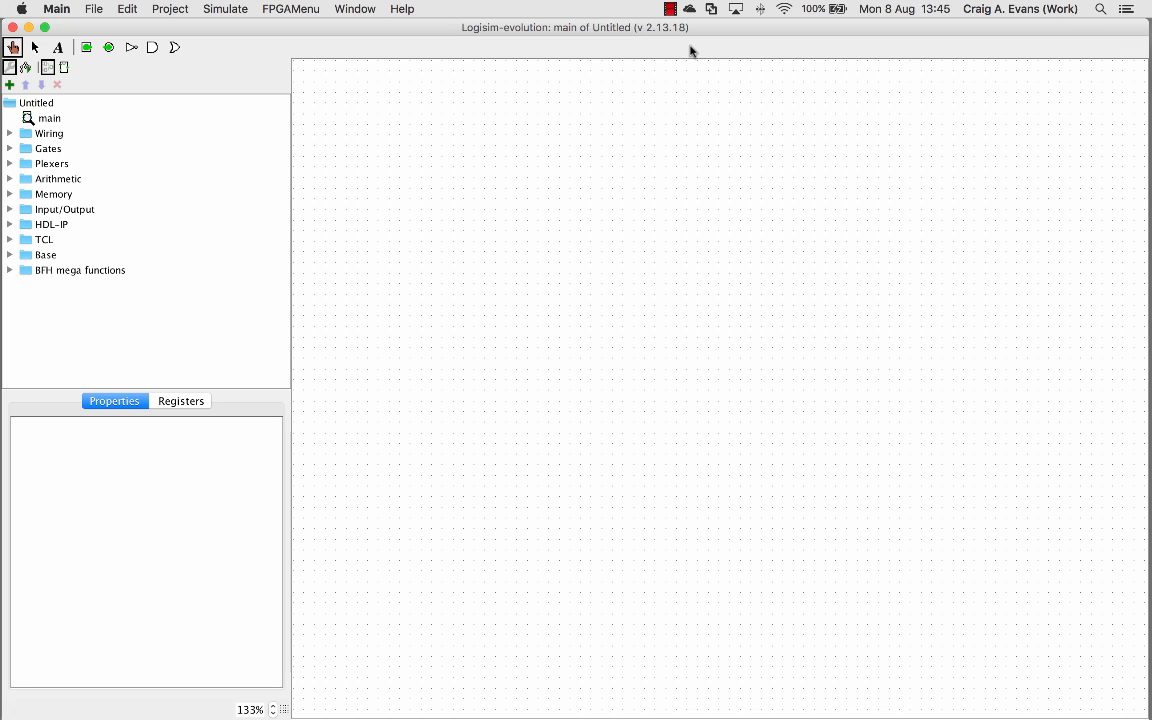
mouse_move(645, 79)
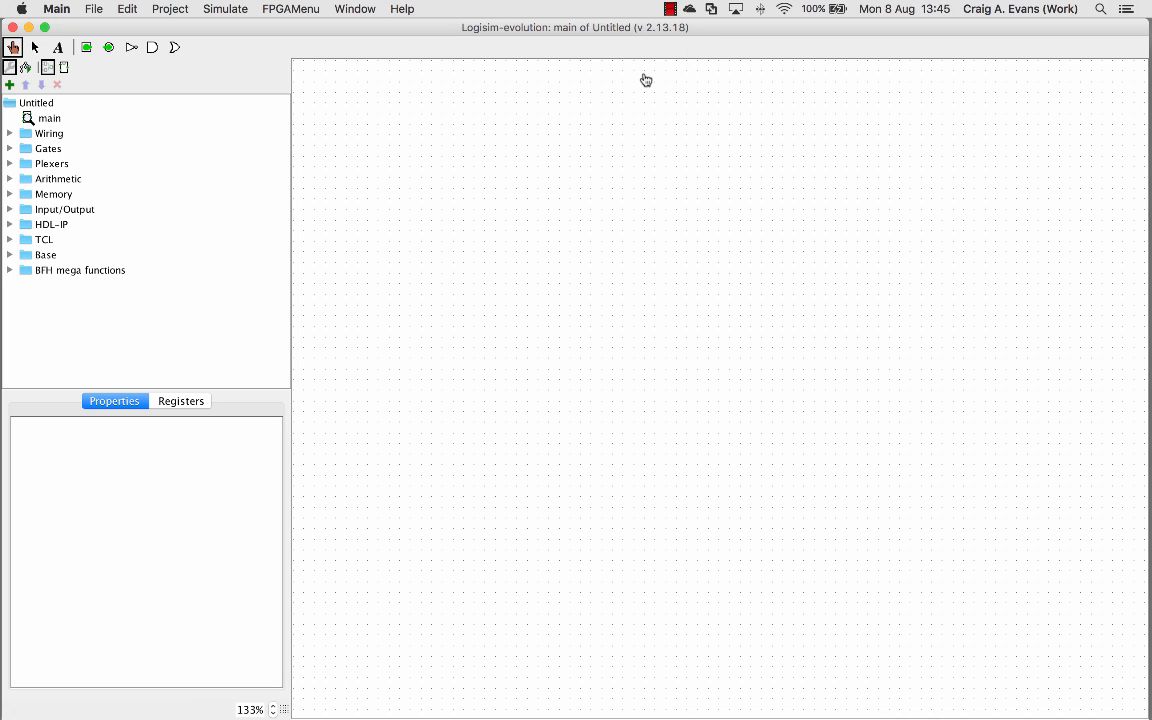
mouse_move(698, 231)
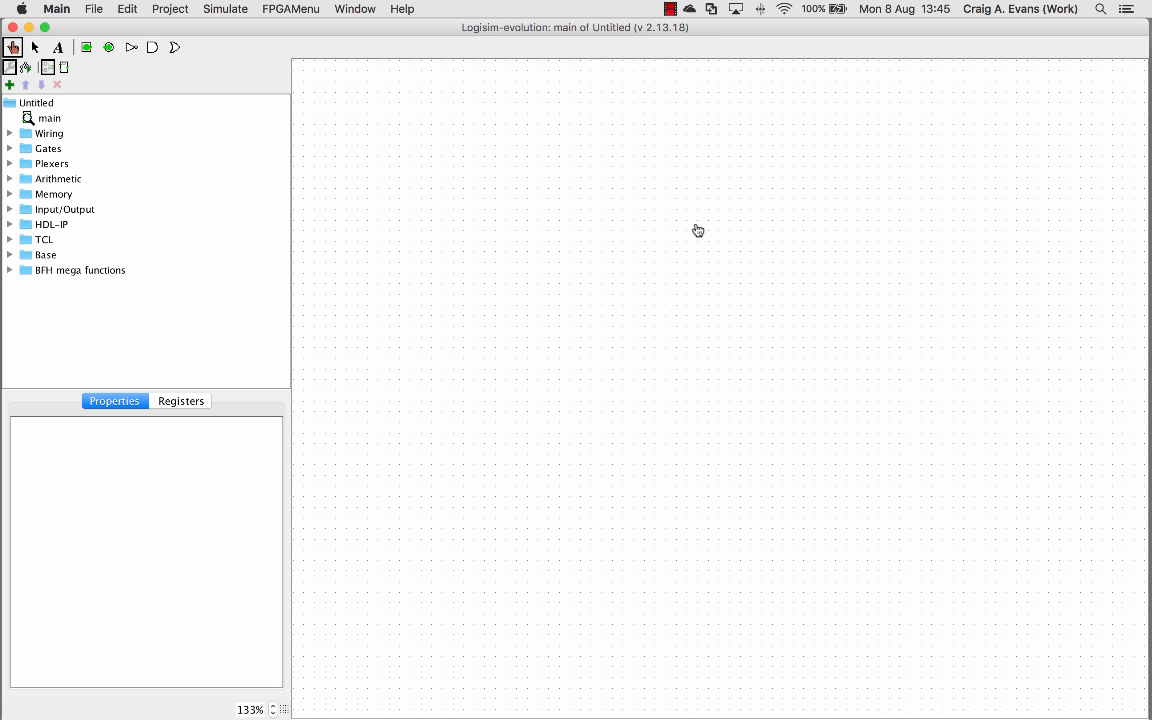
mouse_move(598, 503)
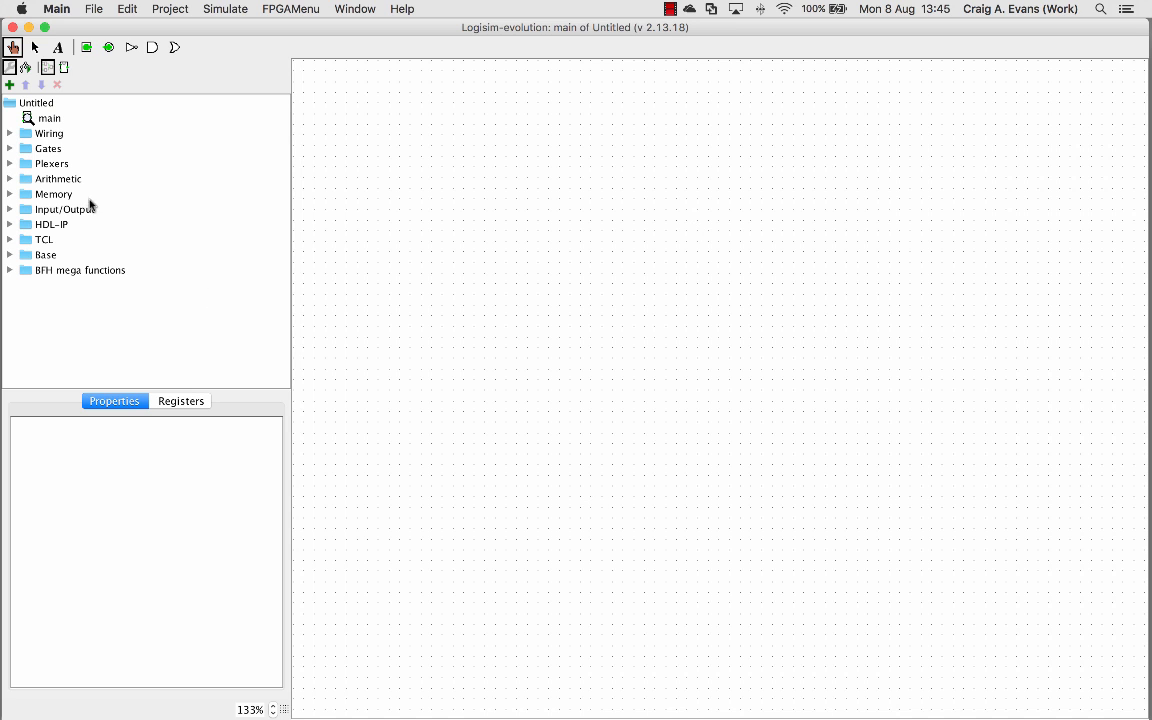
Save the project on the Desktop under the name 'Tutorial'.
click(10, 148)
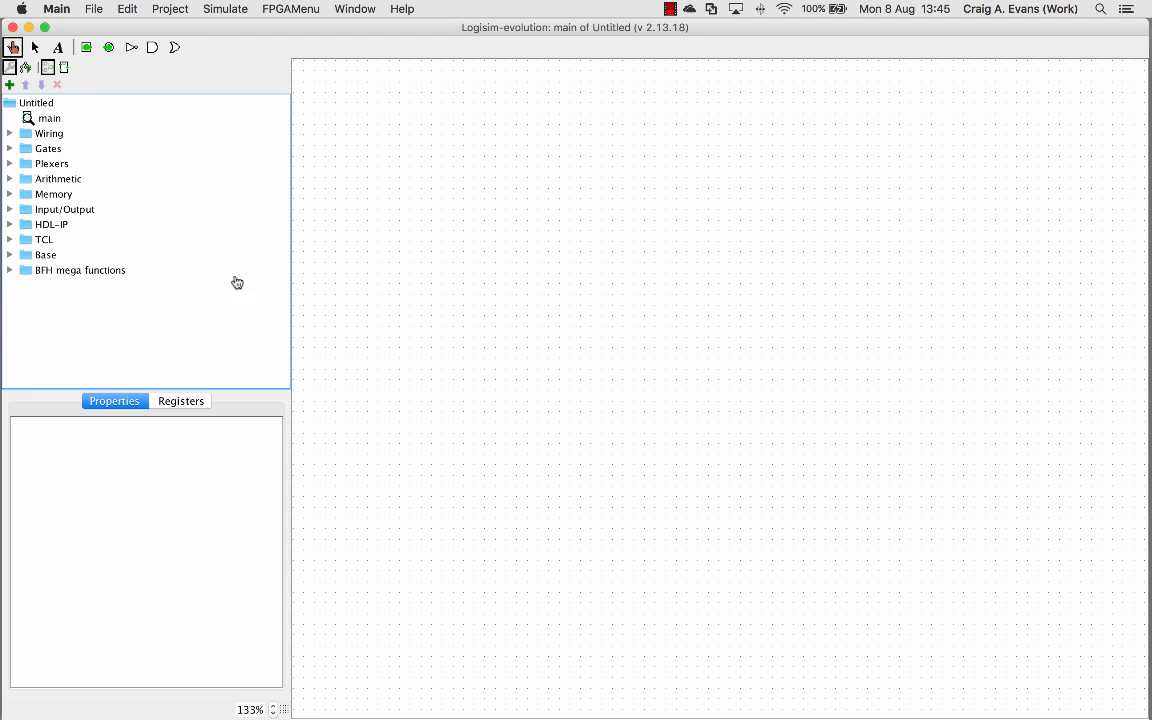
mouse_move(136, 495)
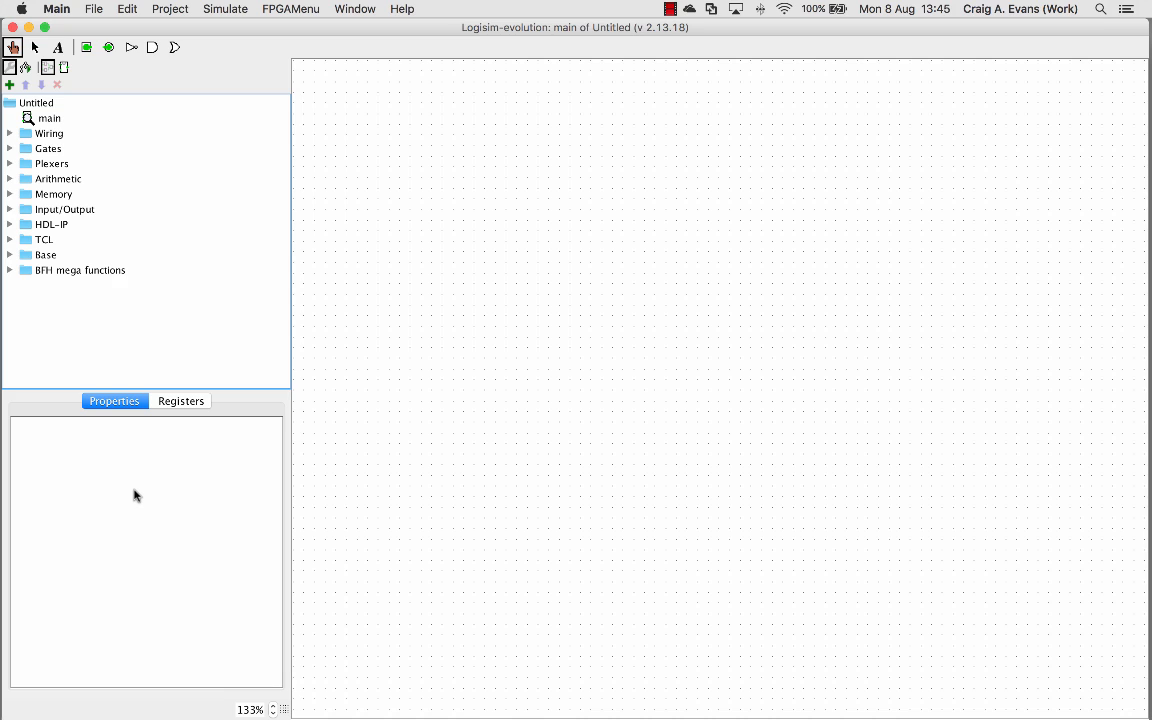
mouse_move(143, 419)
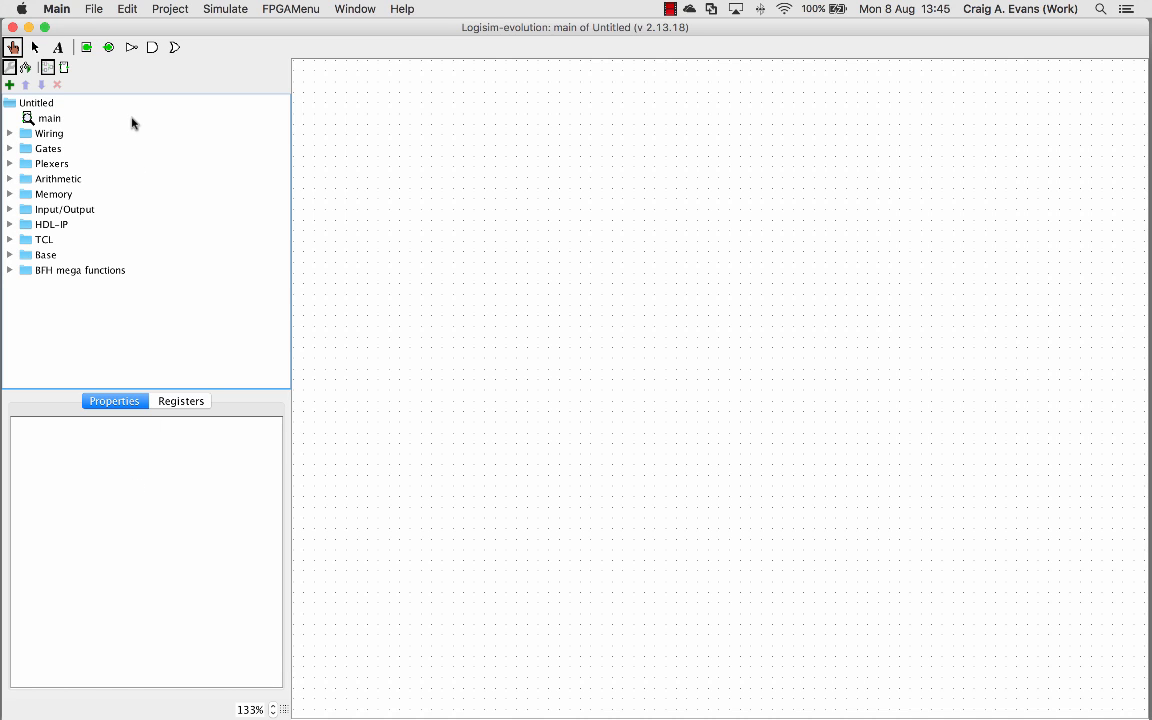
mouse_move(62, 108)
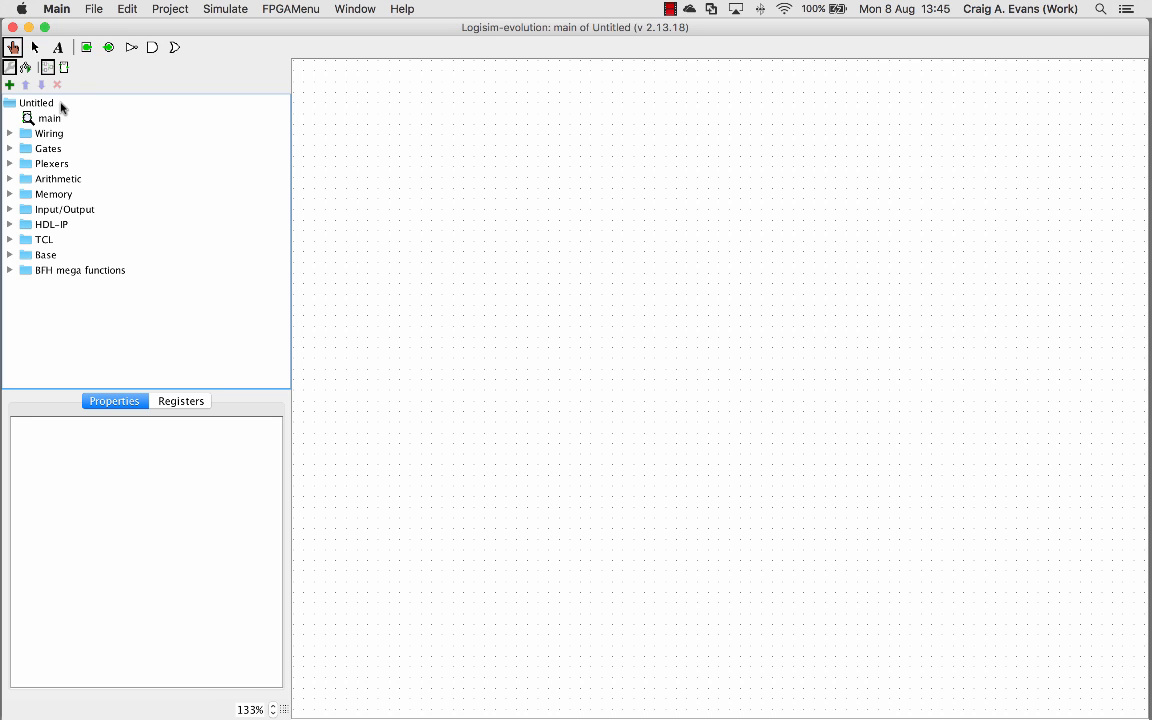
click(94, 9)
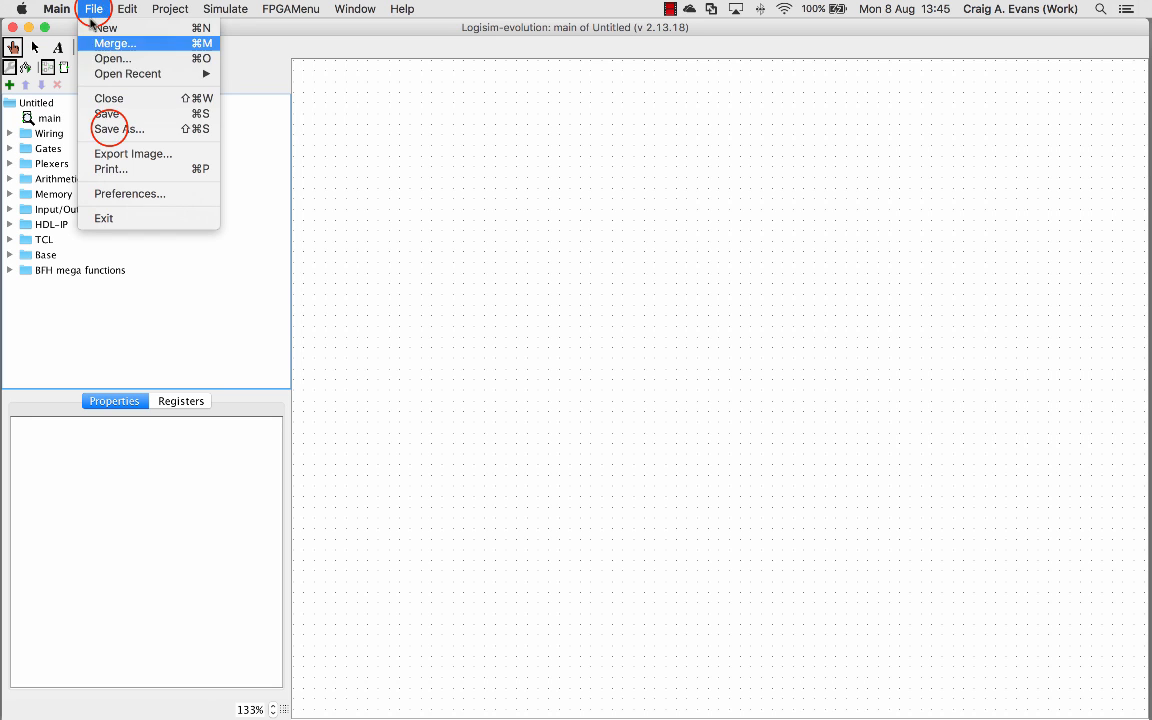
click(118, 128)
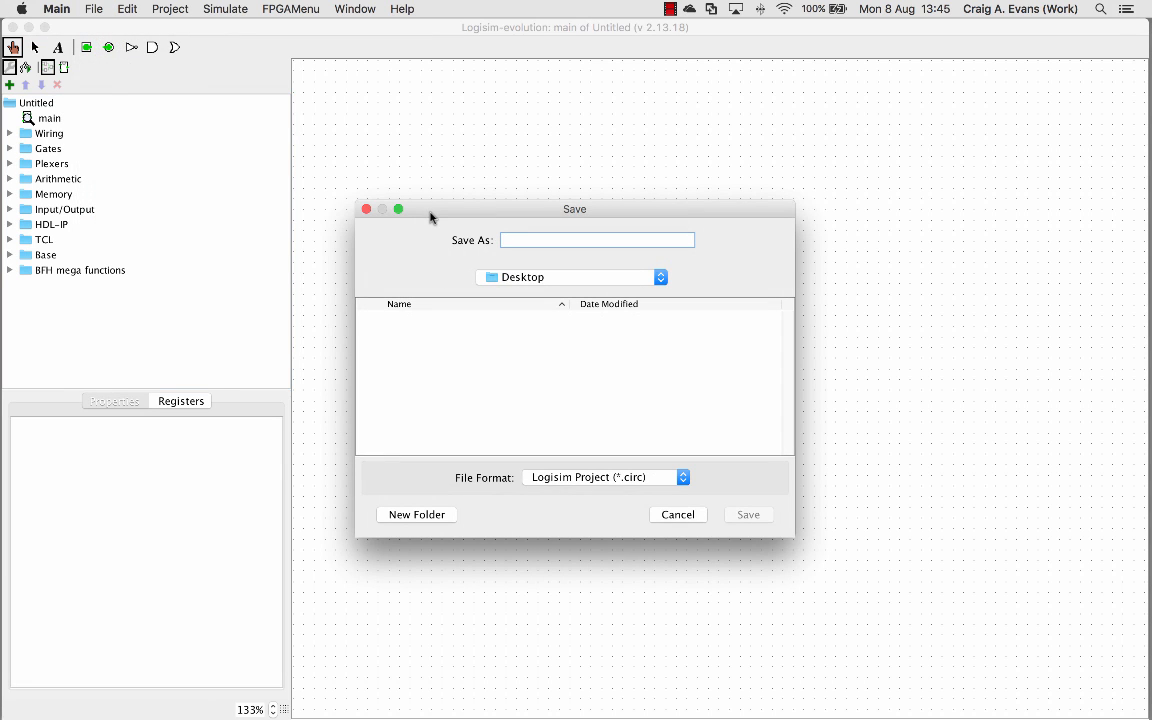
text(Tutorial)
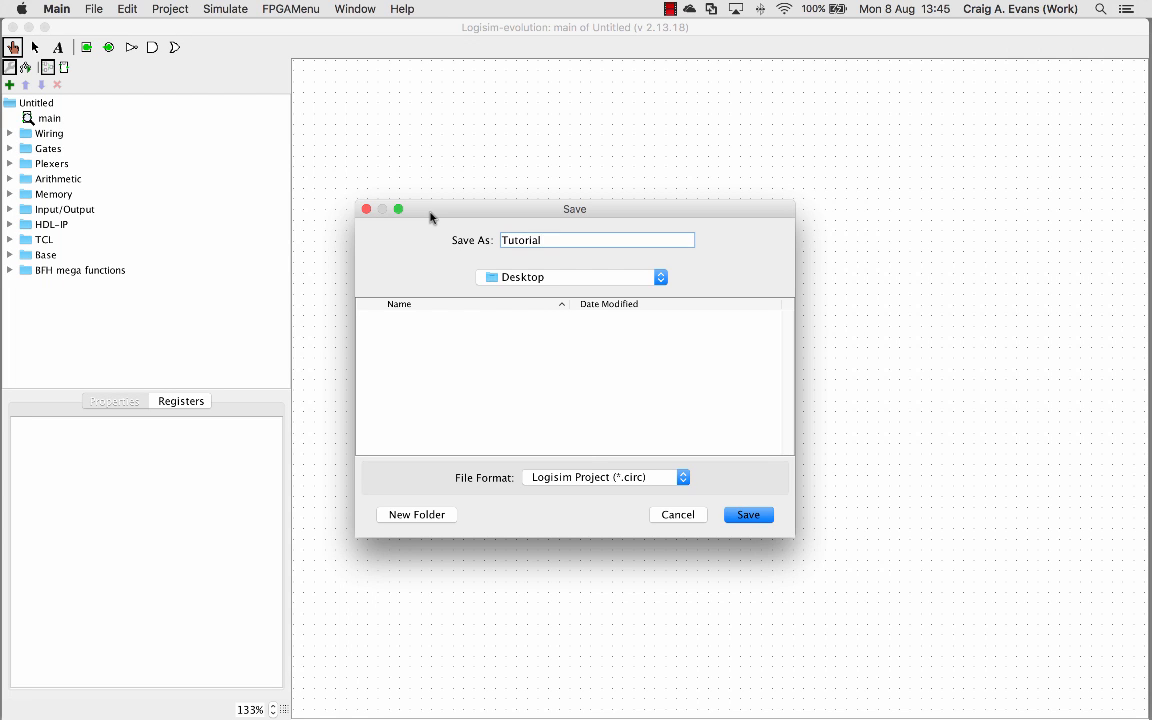
mouse_move(620, 490)
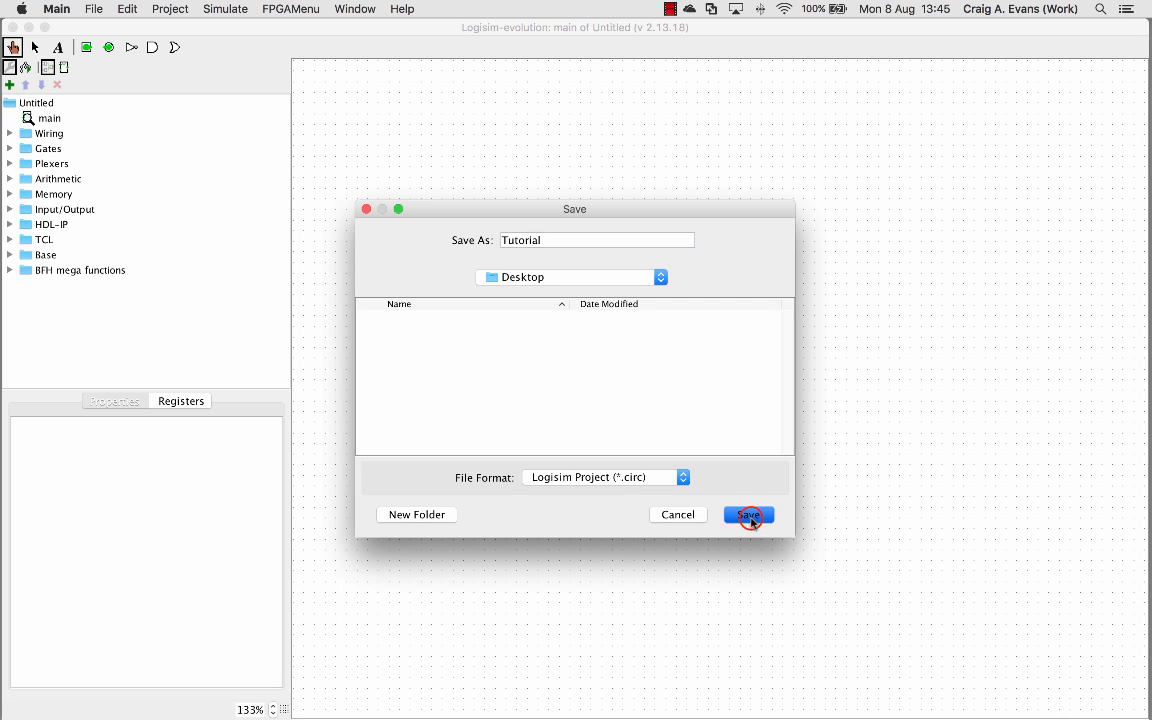
click(748, 514)
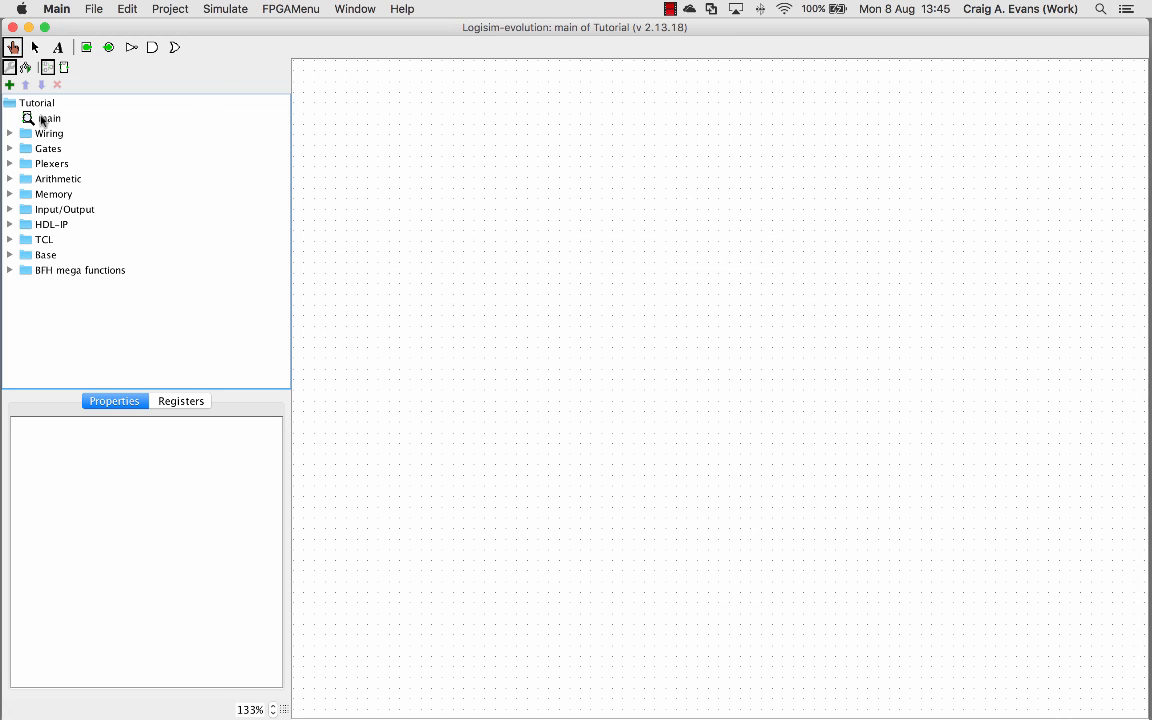
mouse_move(57, 107)
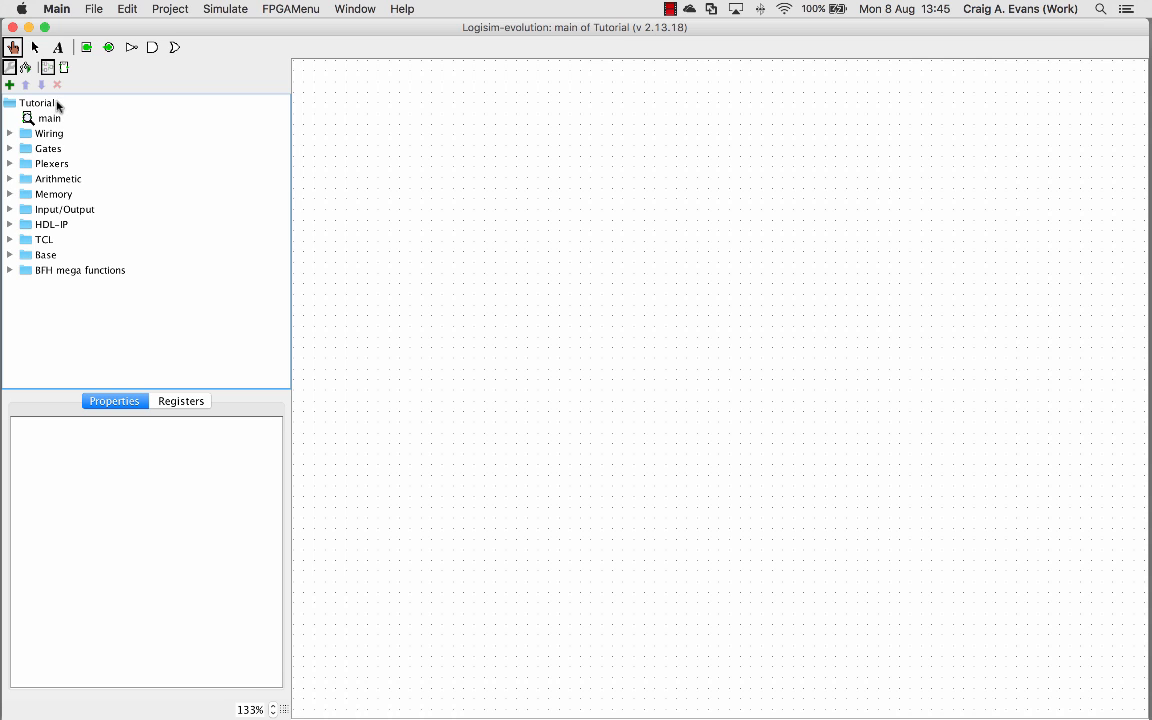
mouse_move(97, 127)
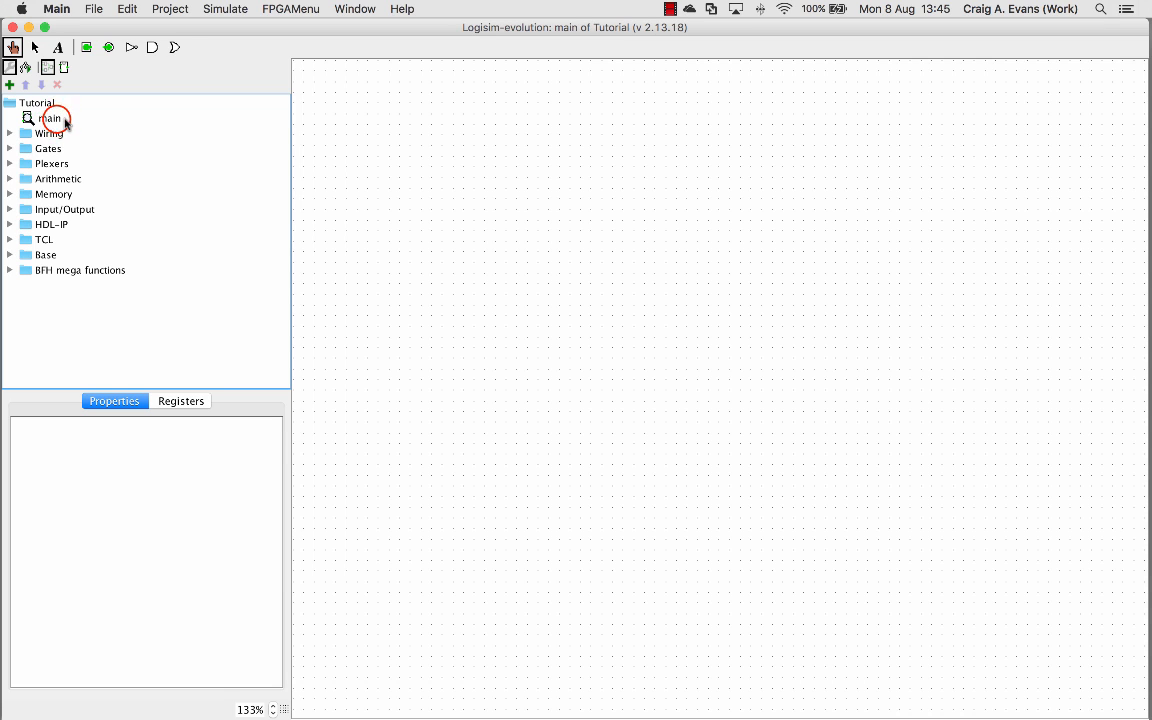
Select the main circuit in the explorer to display its properties (name main, facing East).
click(50, 118)
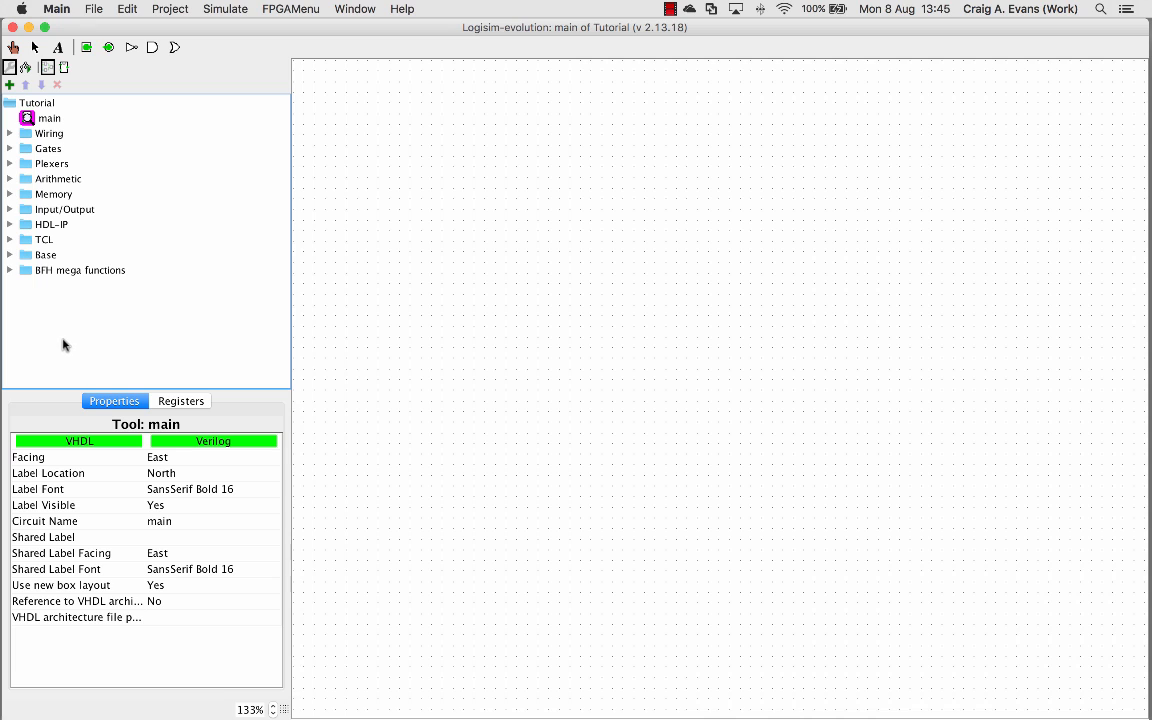
mouse_move(120, 446)
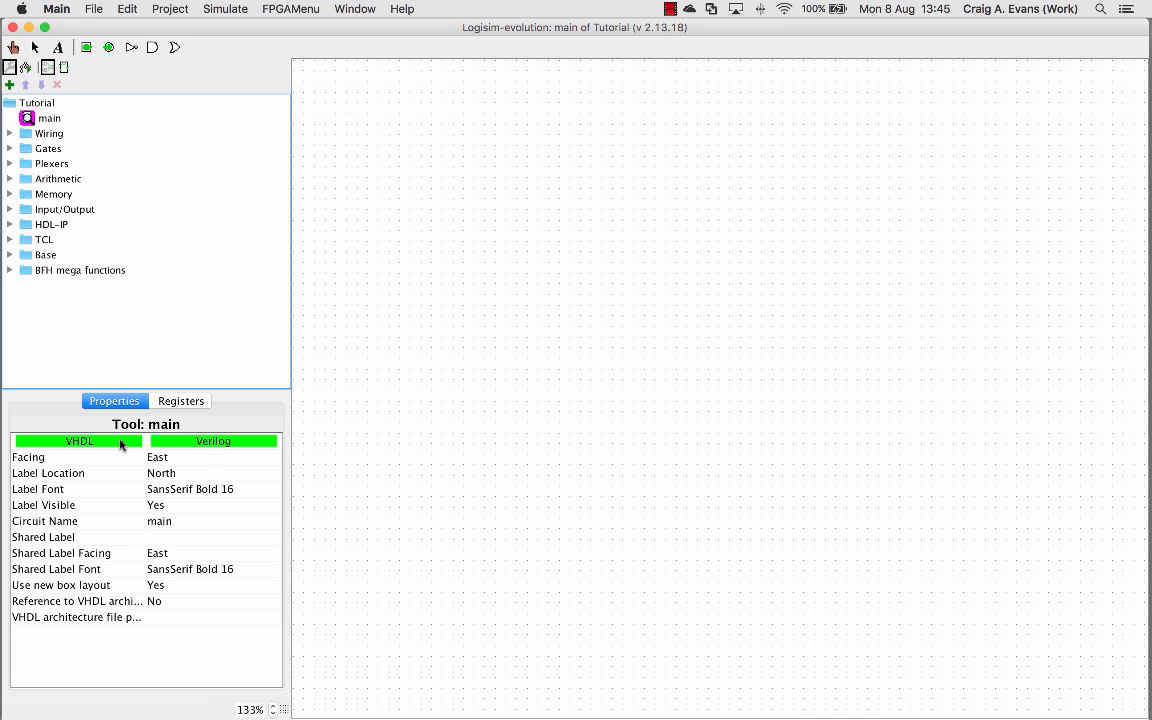
mouse_move(185, 527)
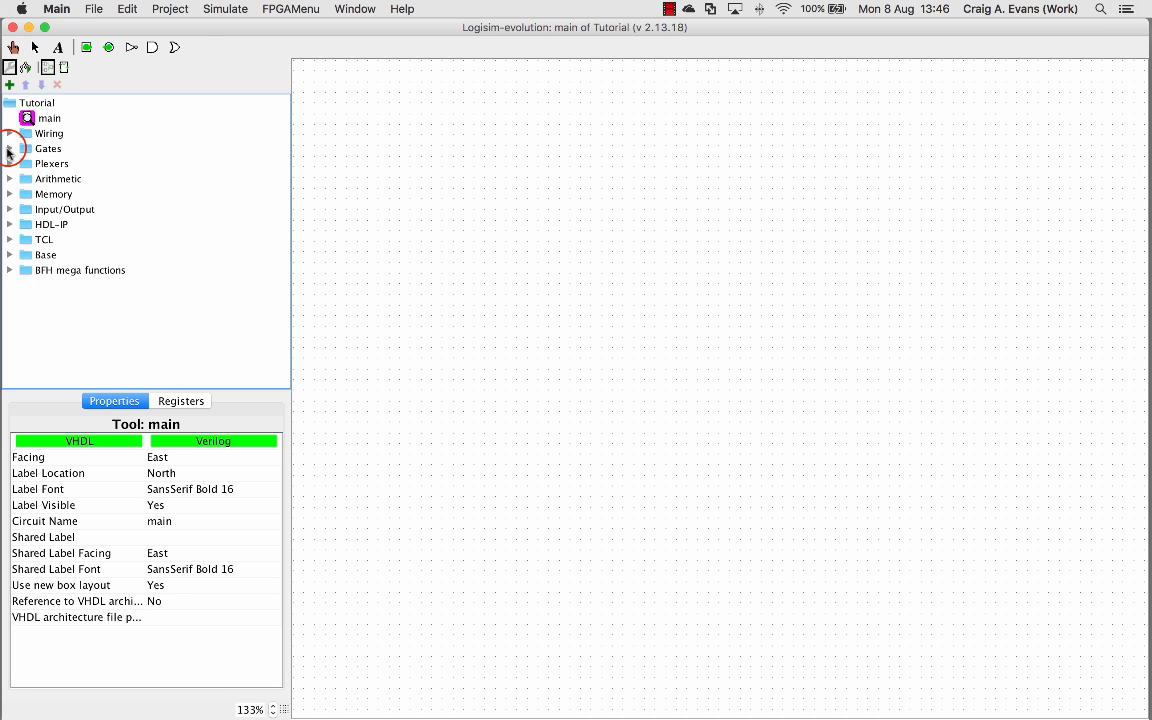
Place a narrow, two-input AND gate from the Gates library in the upper canvas.
click(10, 148)
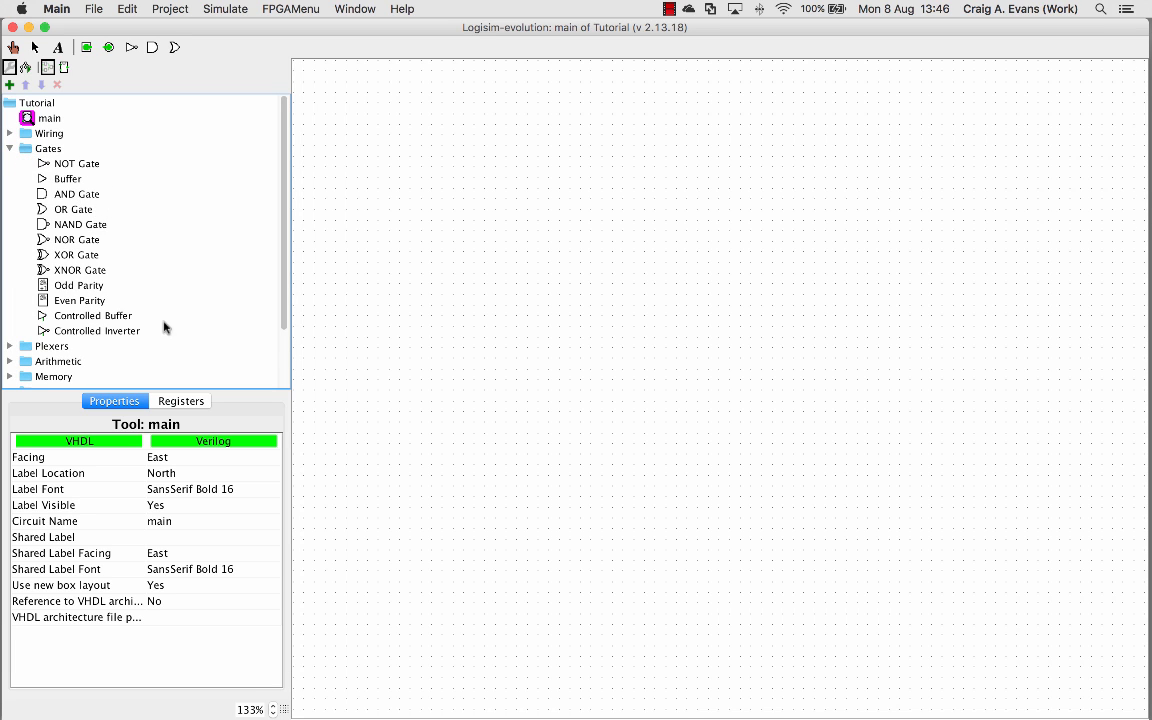
mouse_move(73, 194)
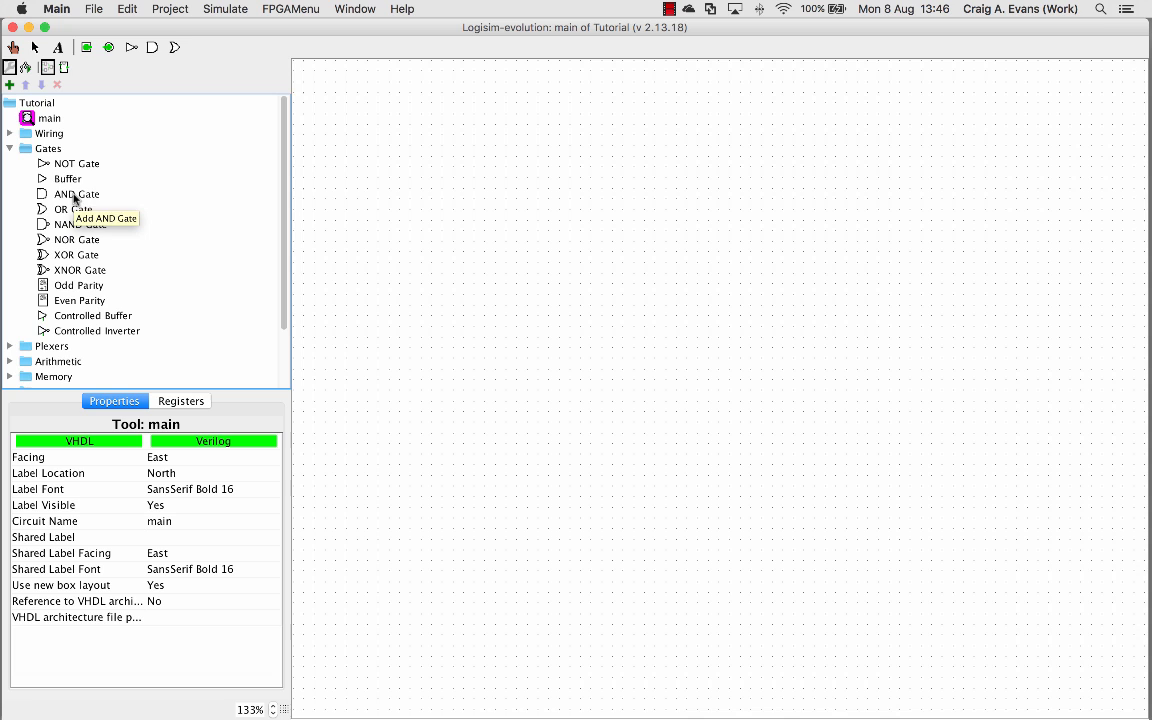
click(74, 194)
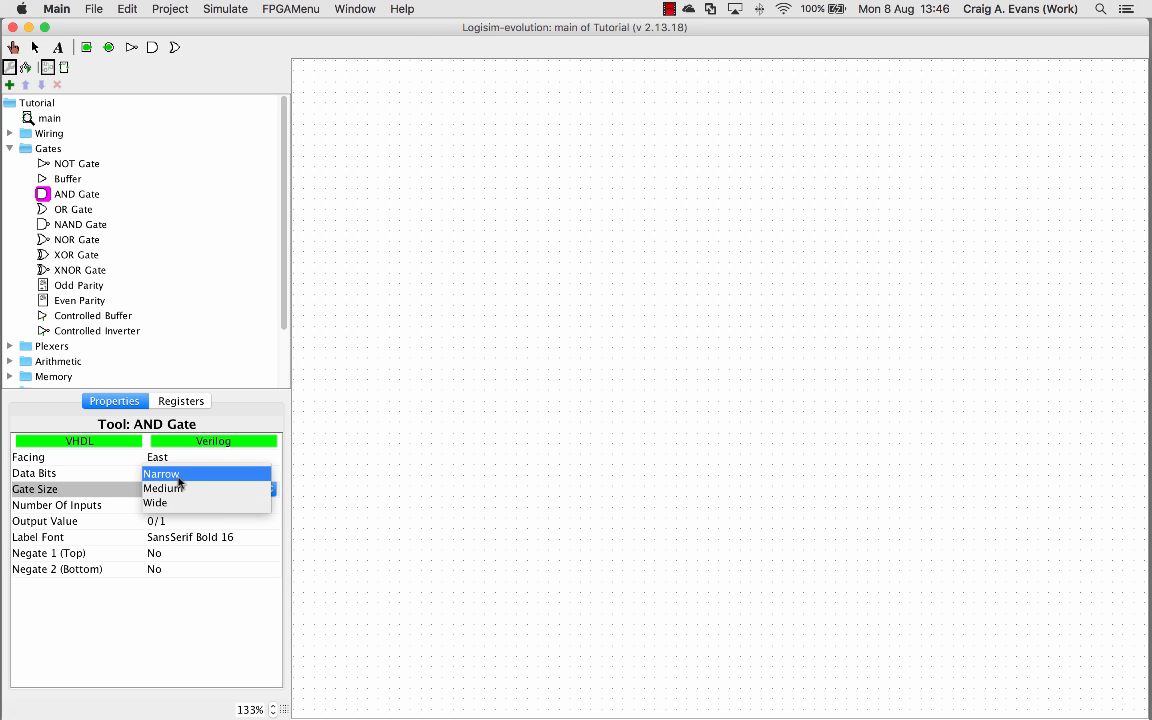
click(160, 473)
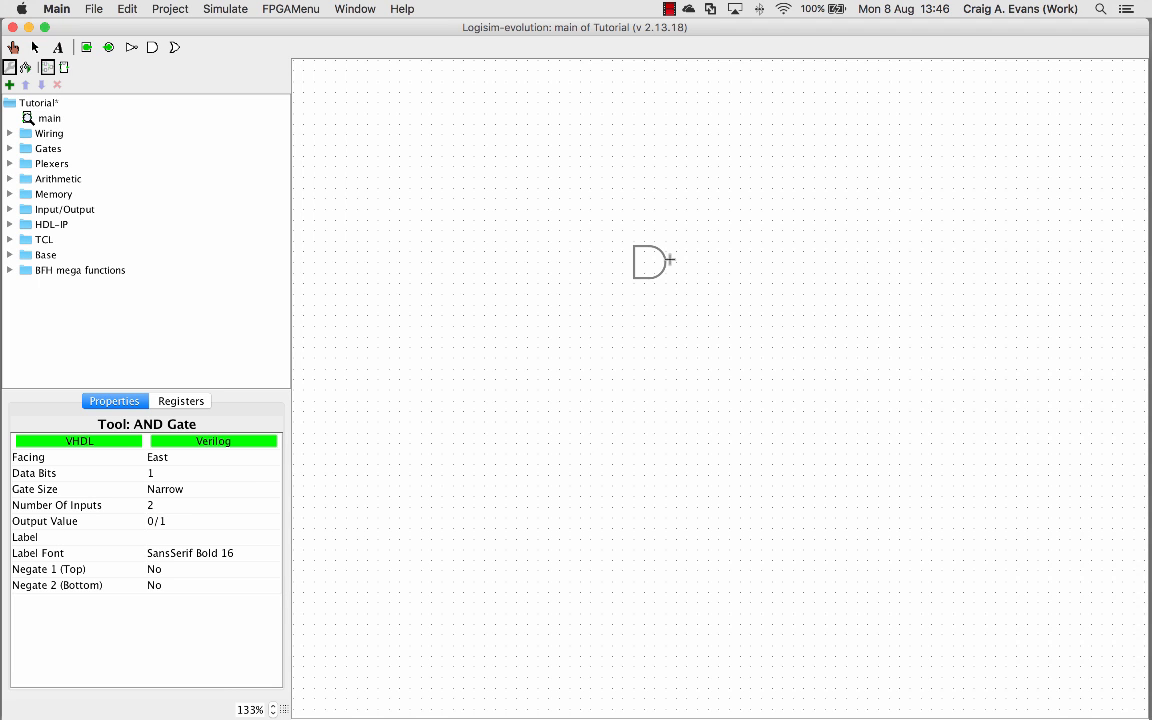
click(210, 504)
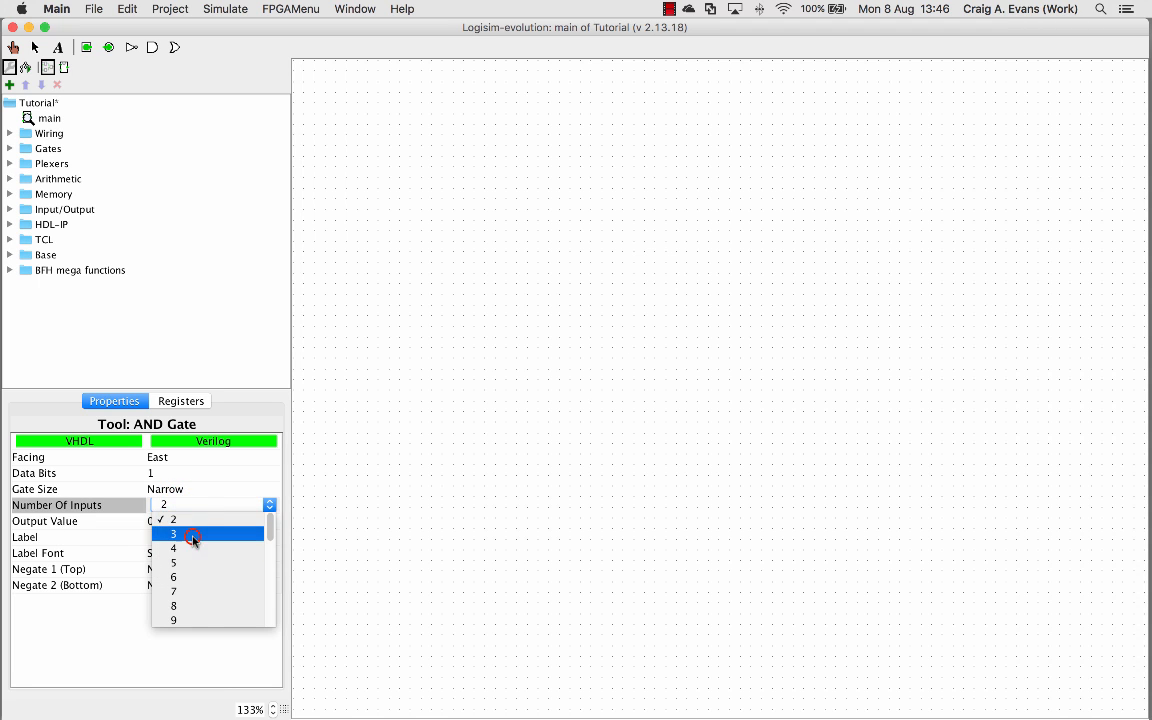
click(173, 533)
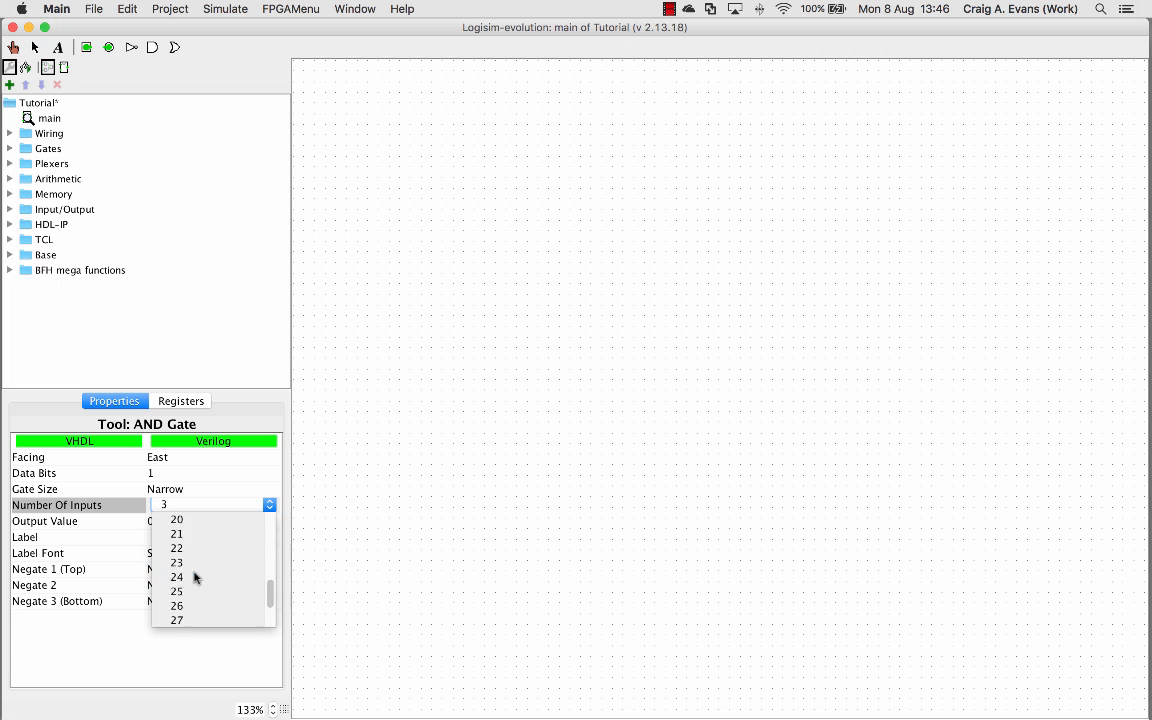
click(177, 505)
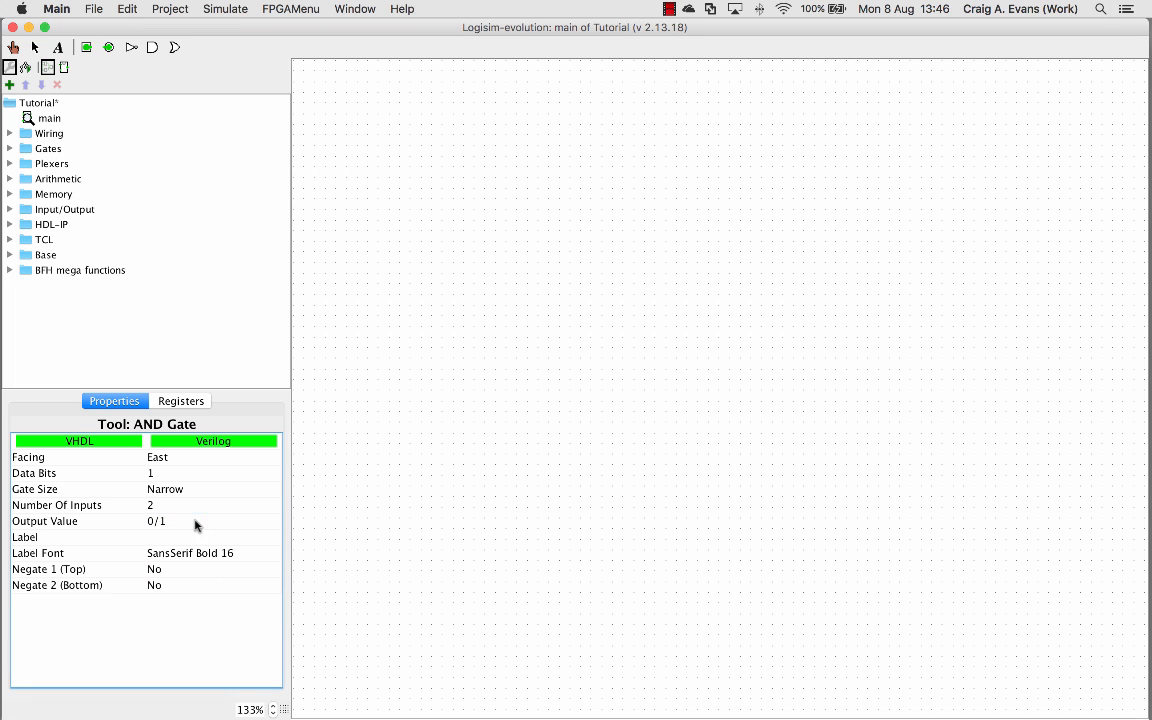
click(598, 188)
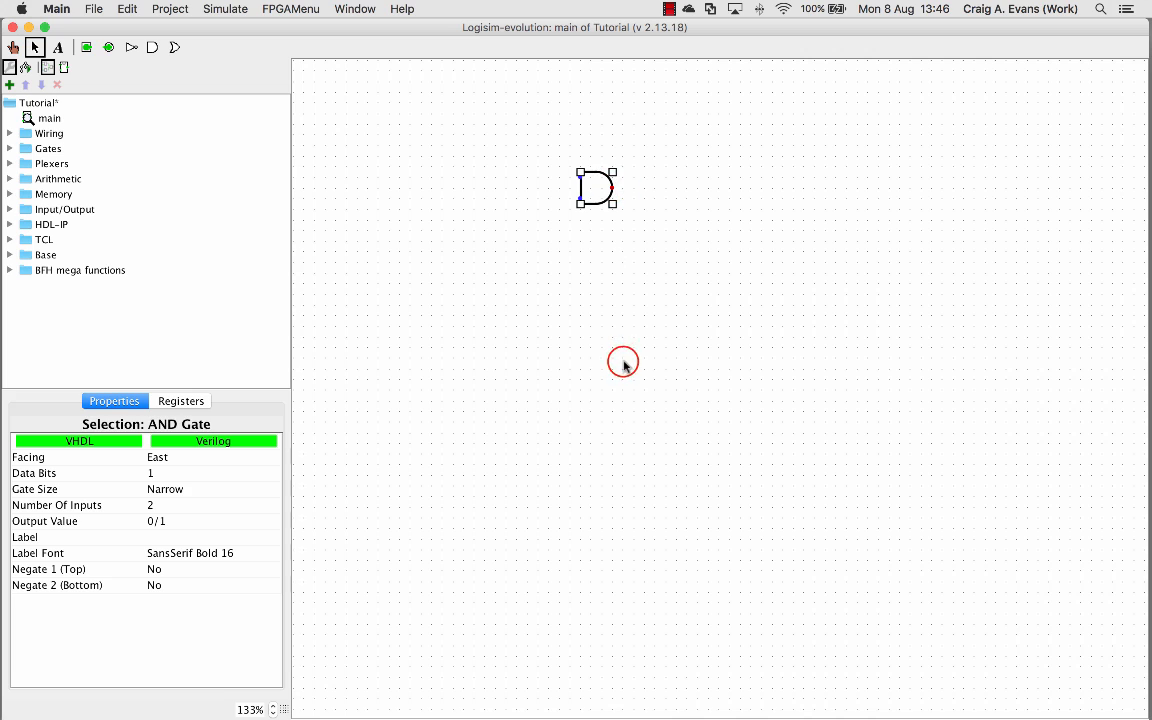
click(622, 362)
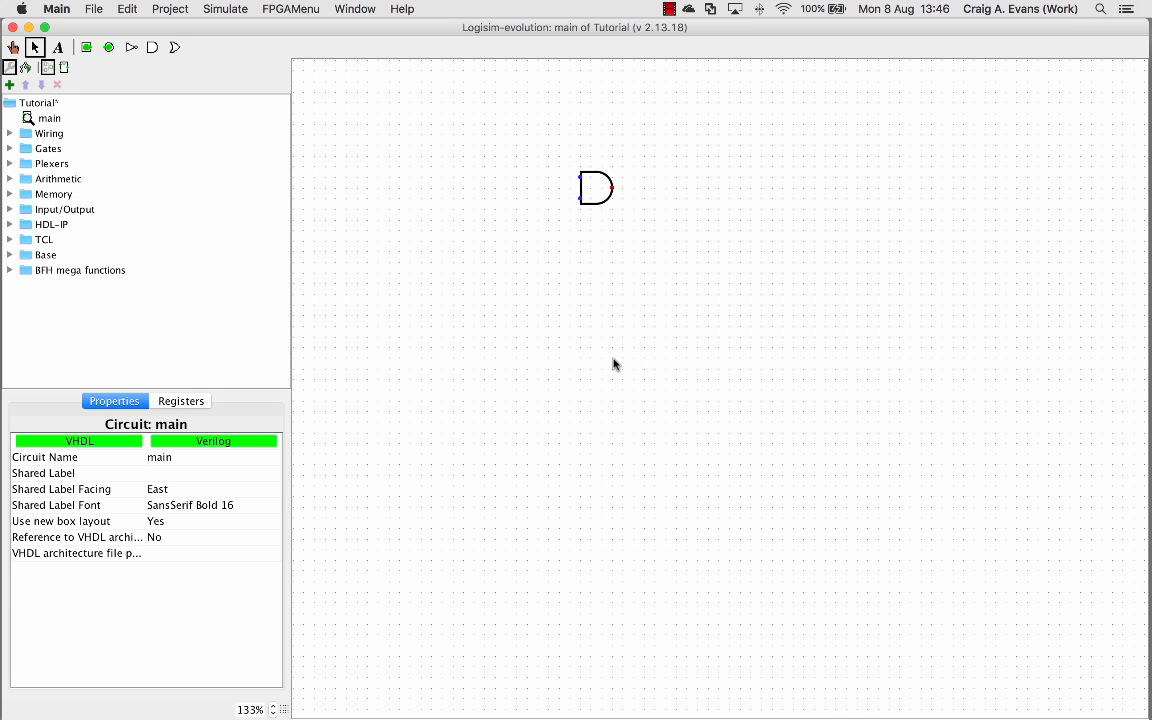
mouse_move(621, 300)
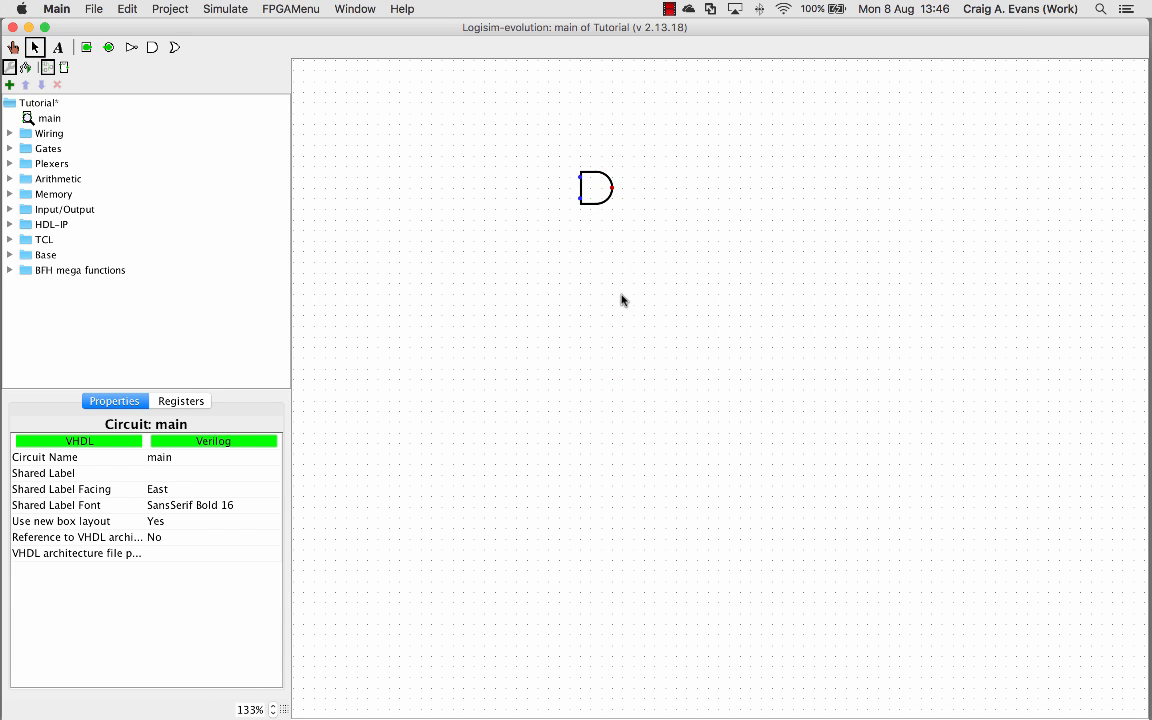
mouse_move(105, 190)
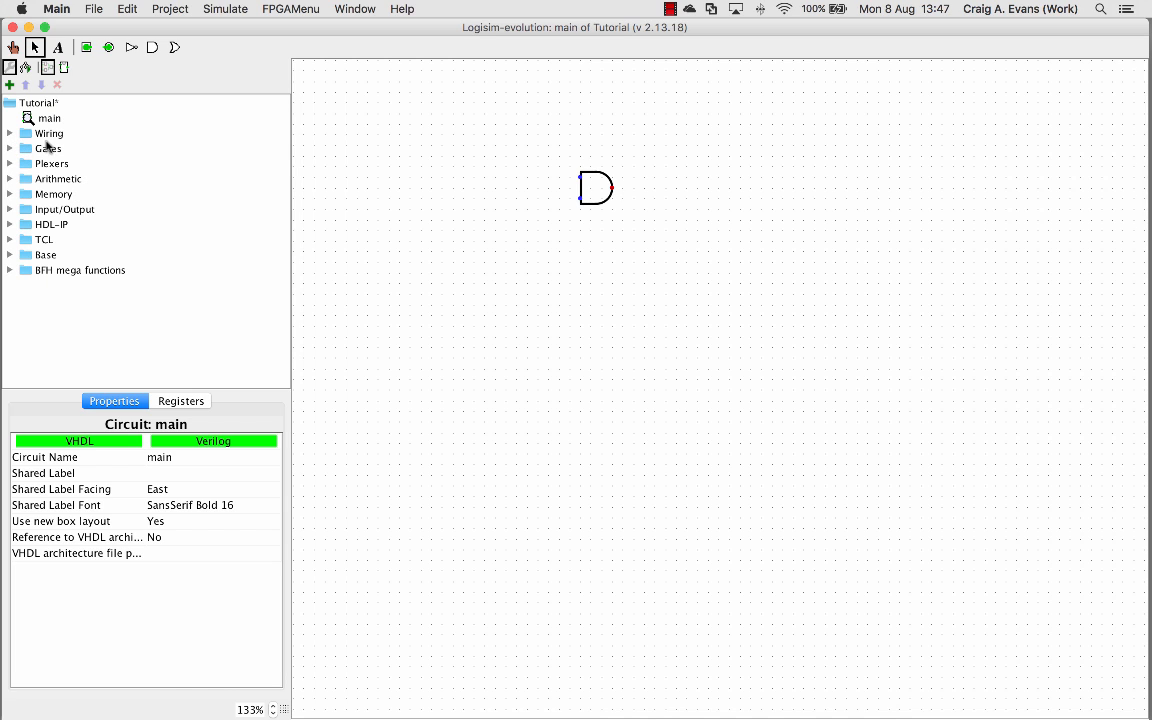
mouse_move(578, 190)
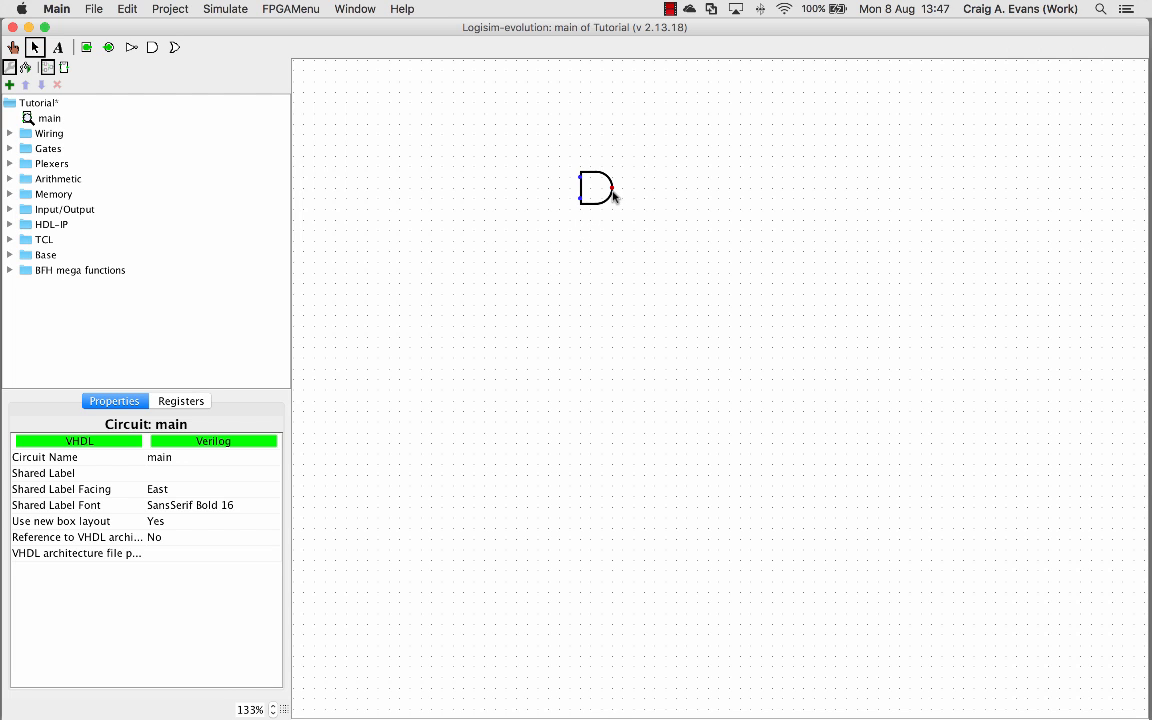
mouse_move(90, 170)
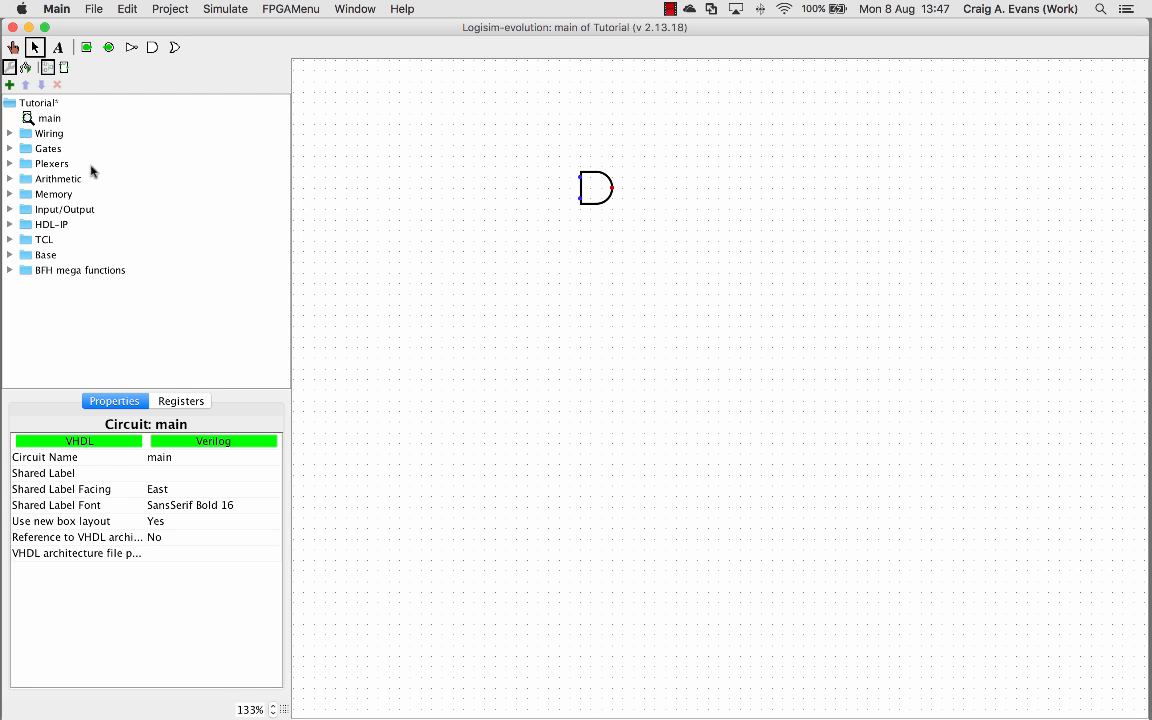
Place two input pins from the Wiring library to the left of the AND gate.
click(10, 133)
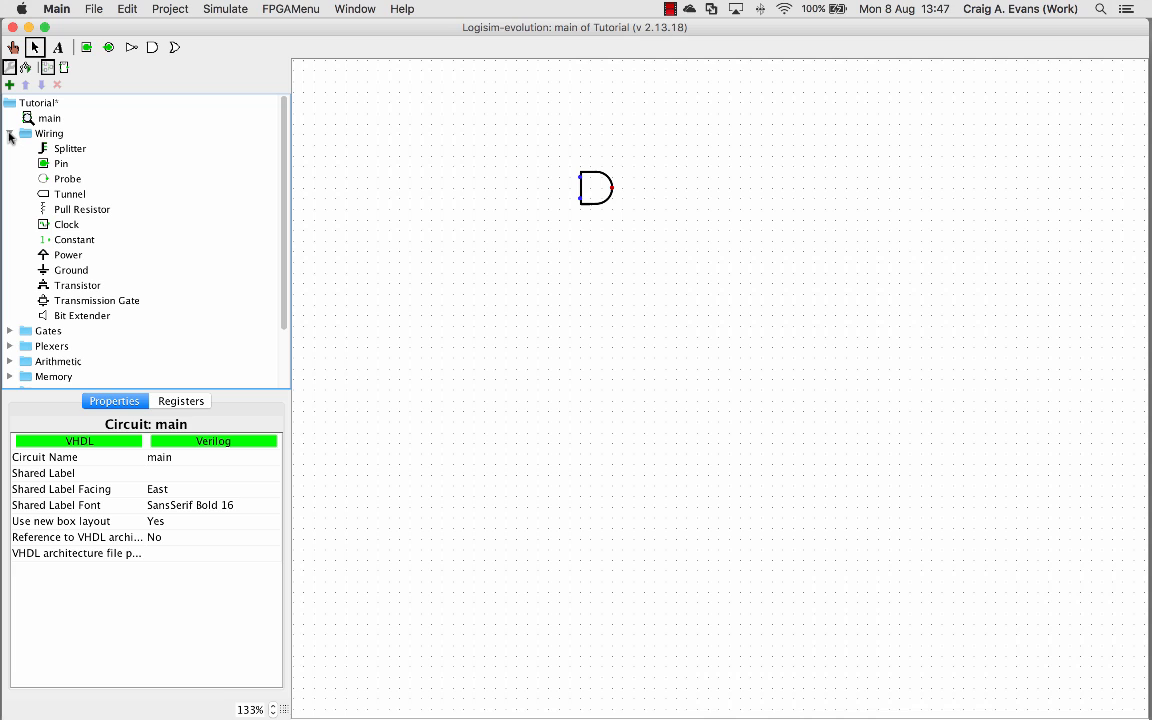
mouse_move(60, 163)
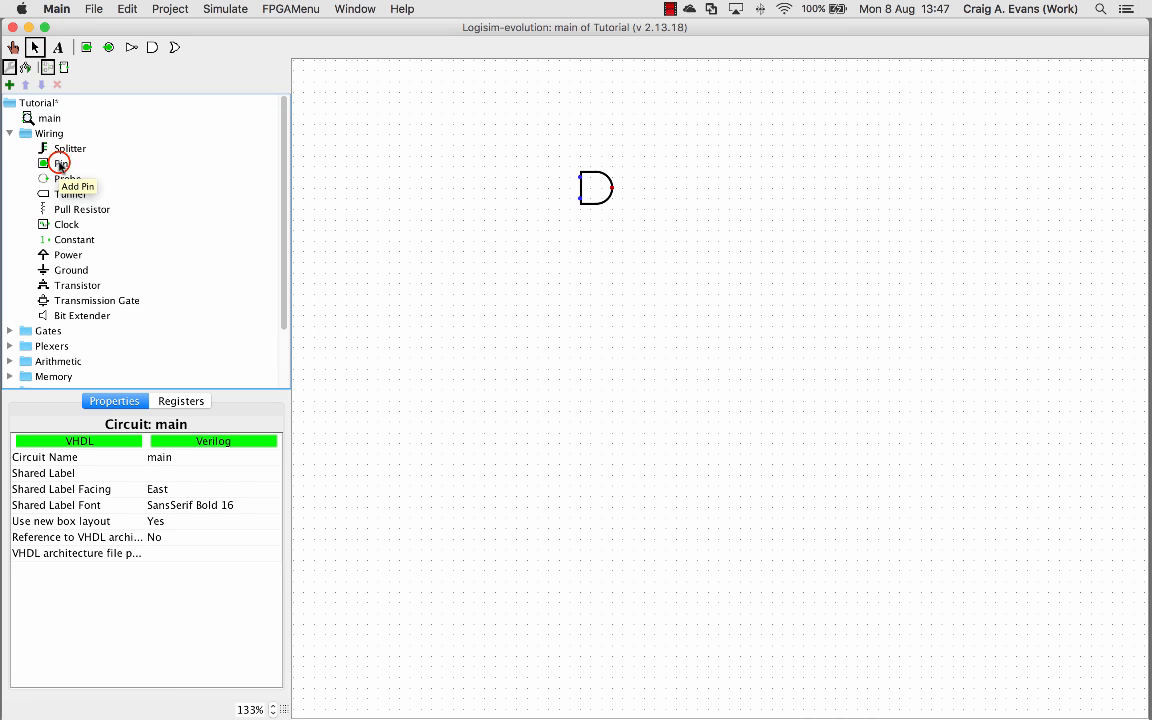
click(61, 163)
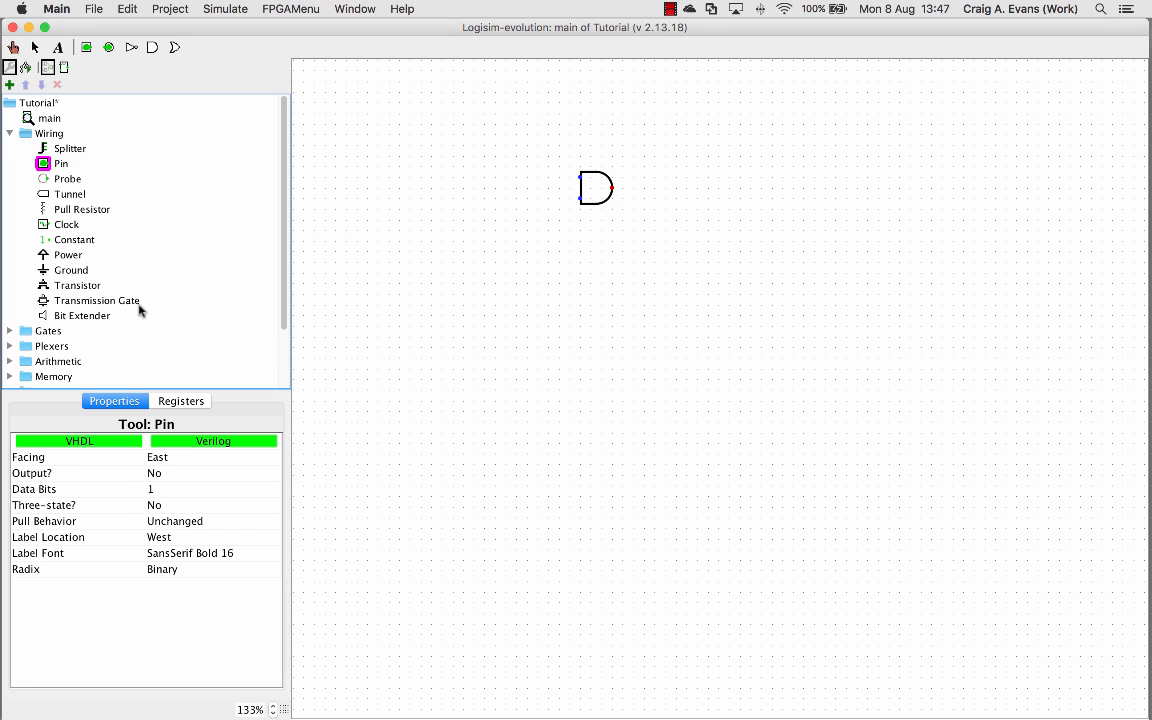
mouse_move(127, 438)
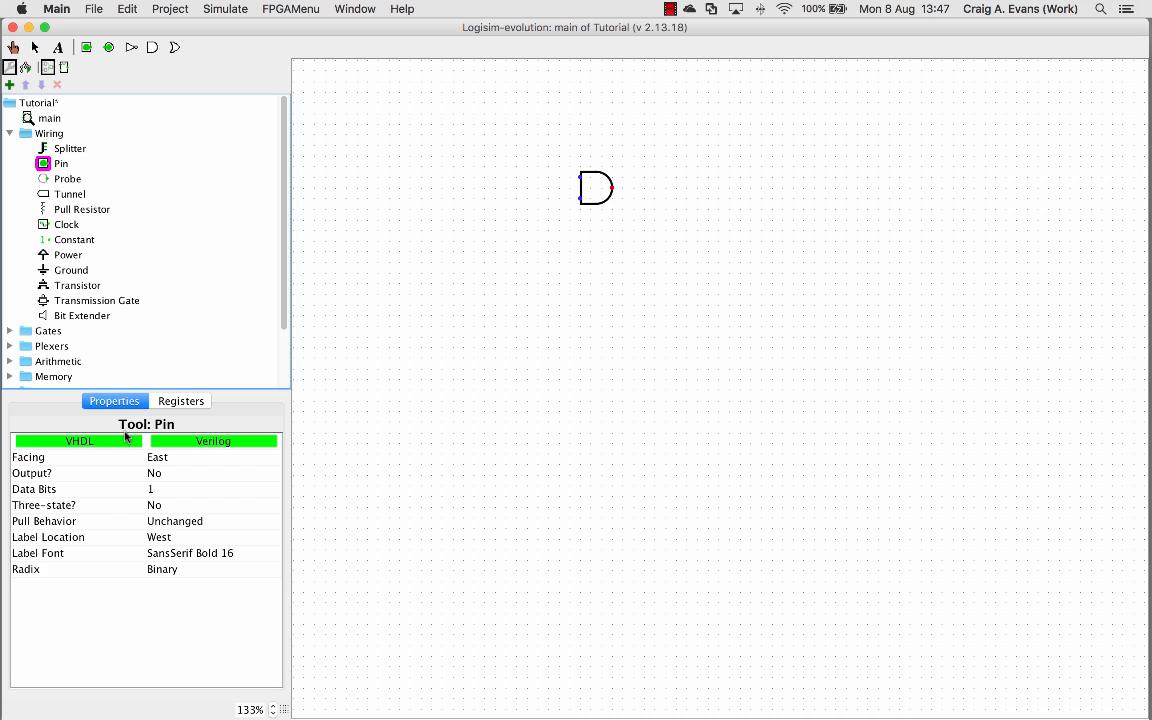
mouse_move(135, 477)
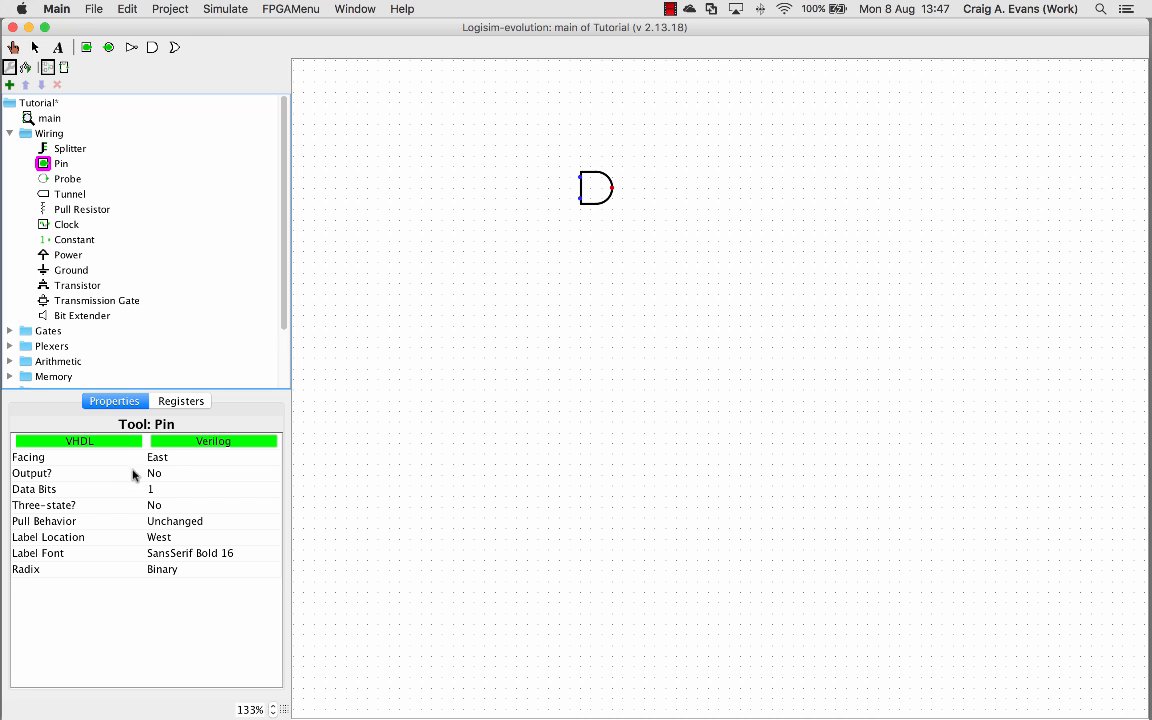
mouse_move(54, 478)
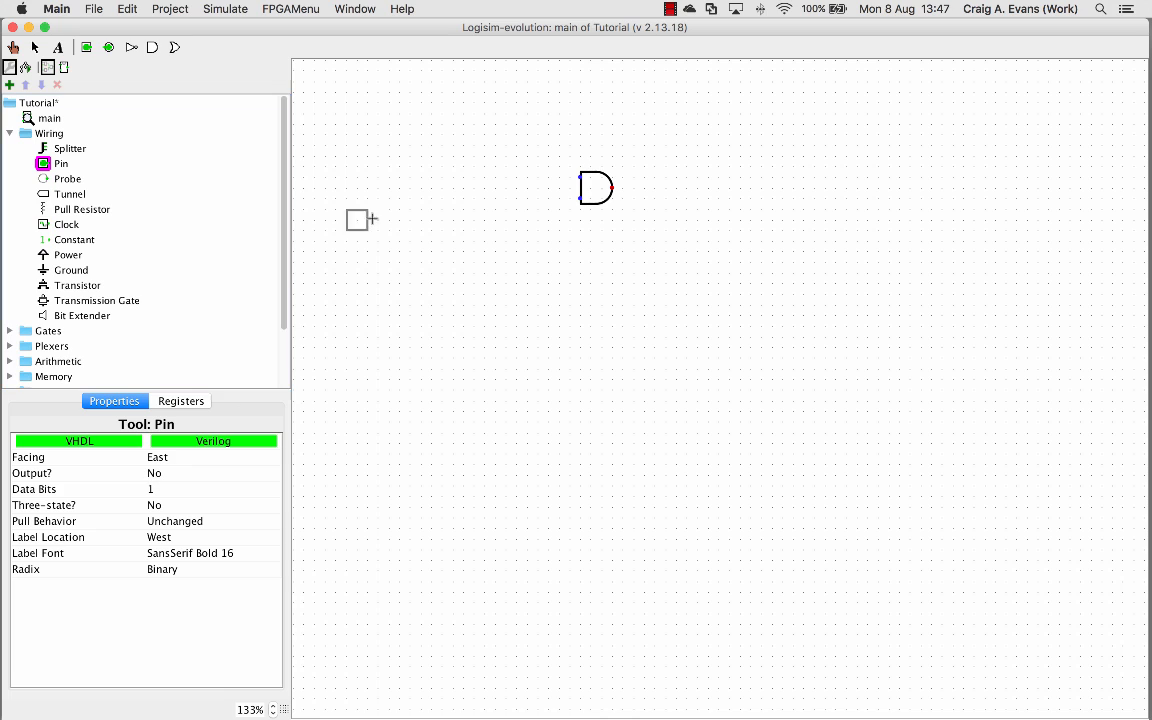
mouse_move(496, 167)
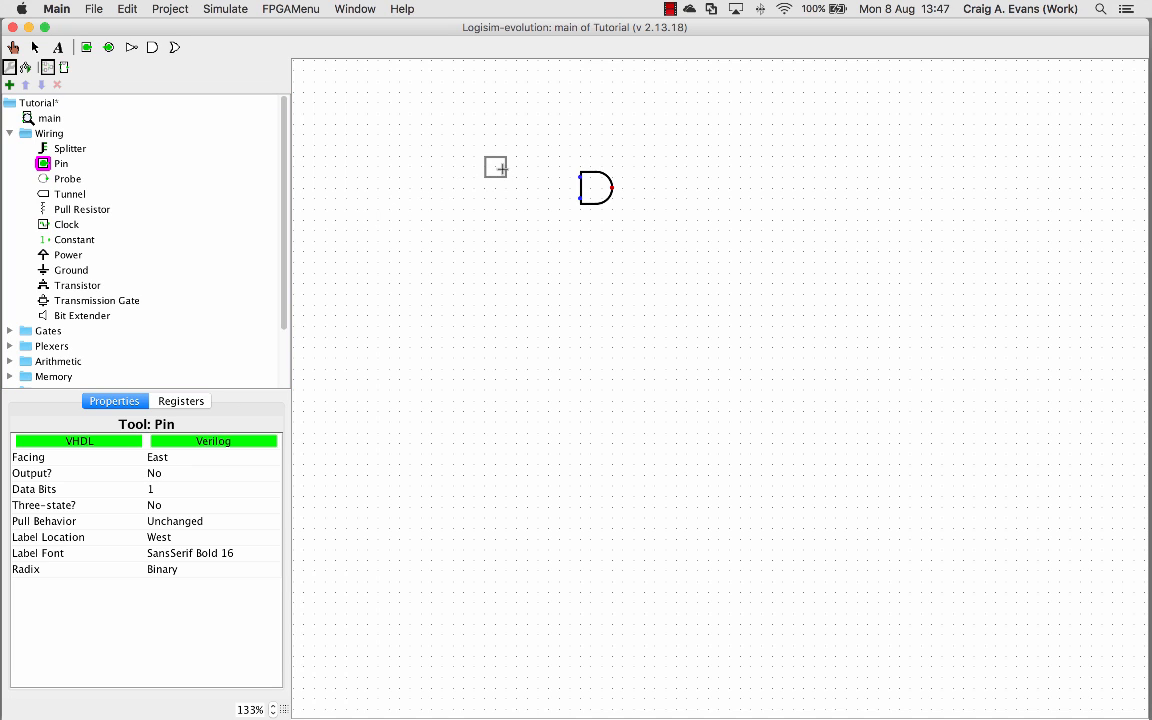
click(495, 166)
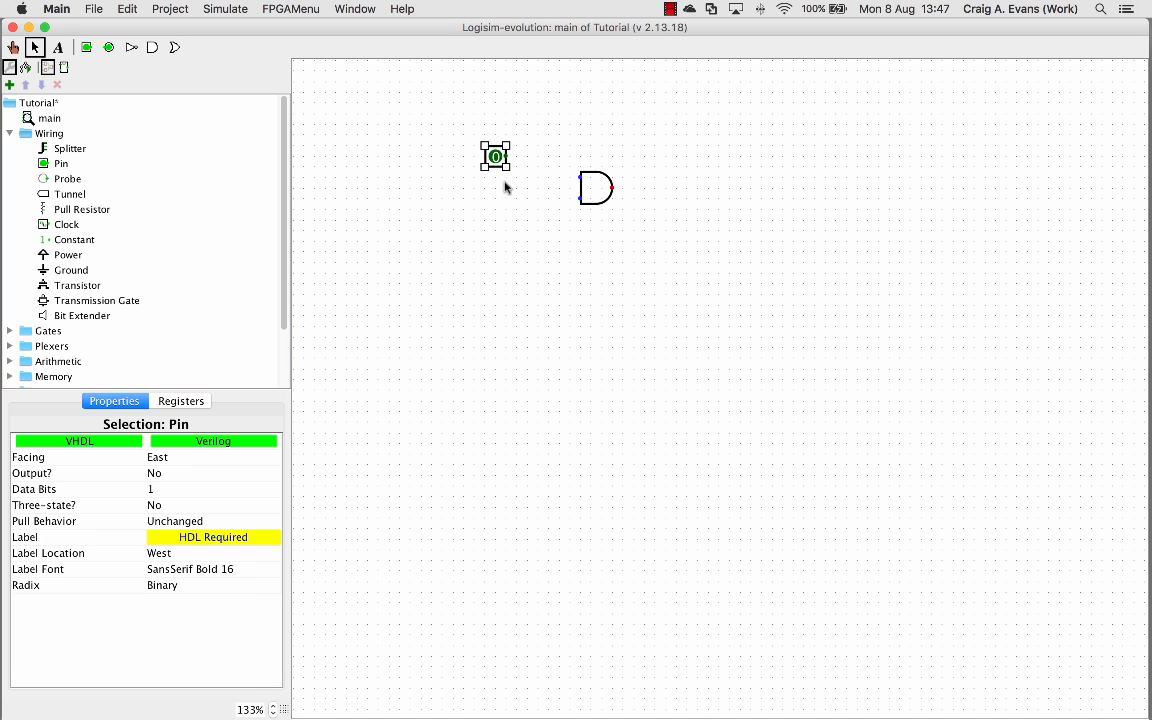
mouse_move(470, 226)
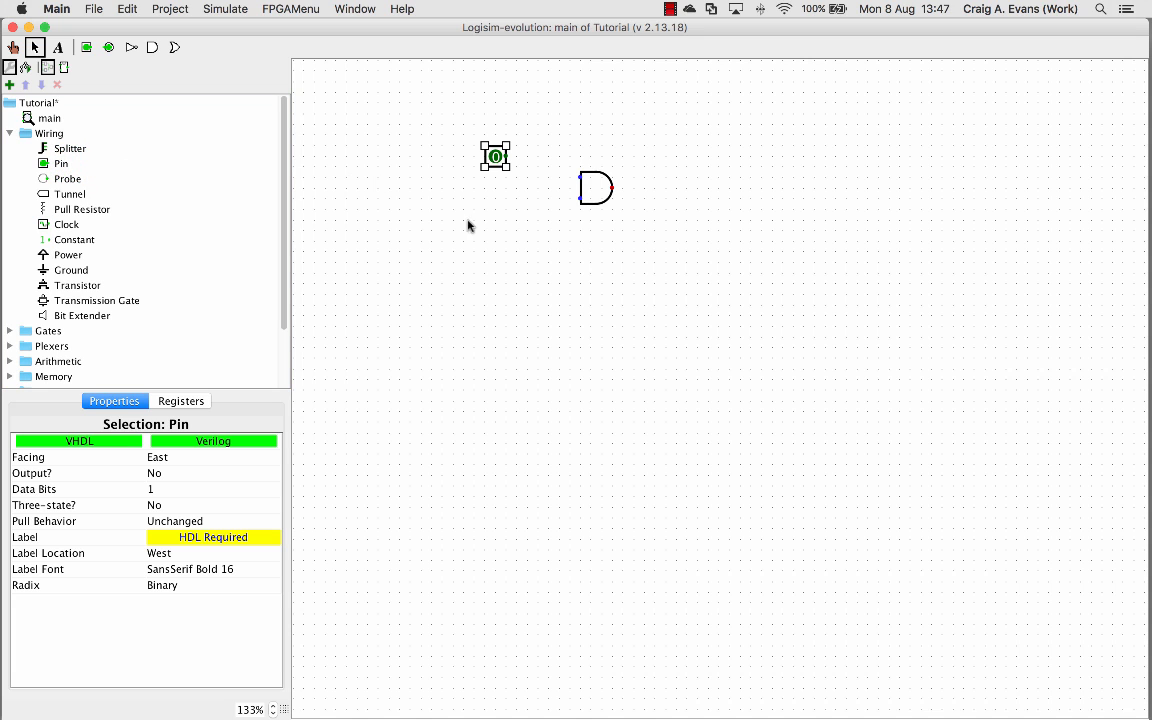
click(61, 163)
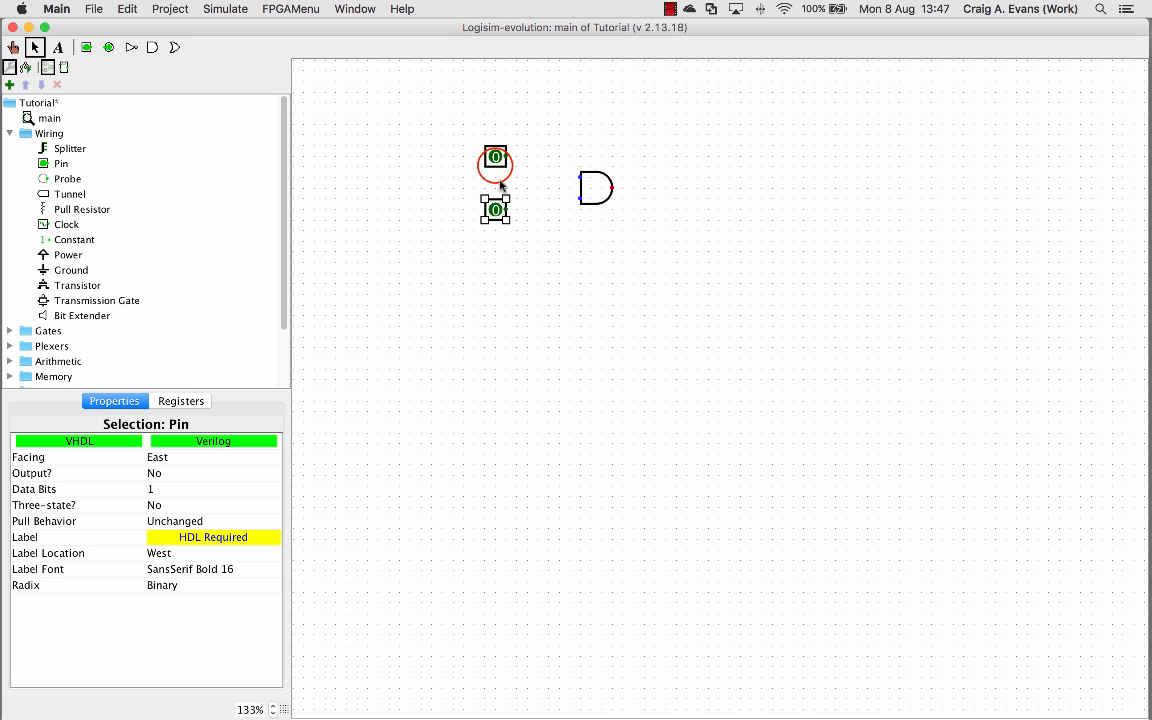
Label the upper input pin 'a' and the lower pin 'b'.
click(495, 157)
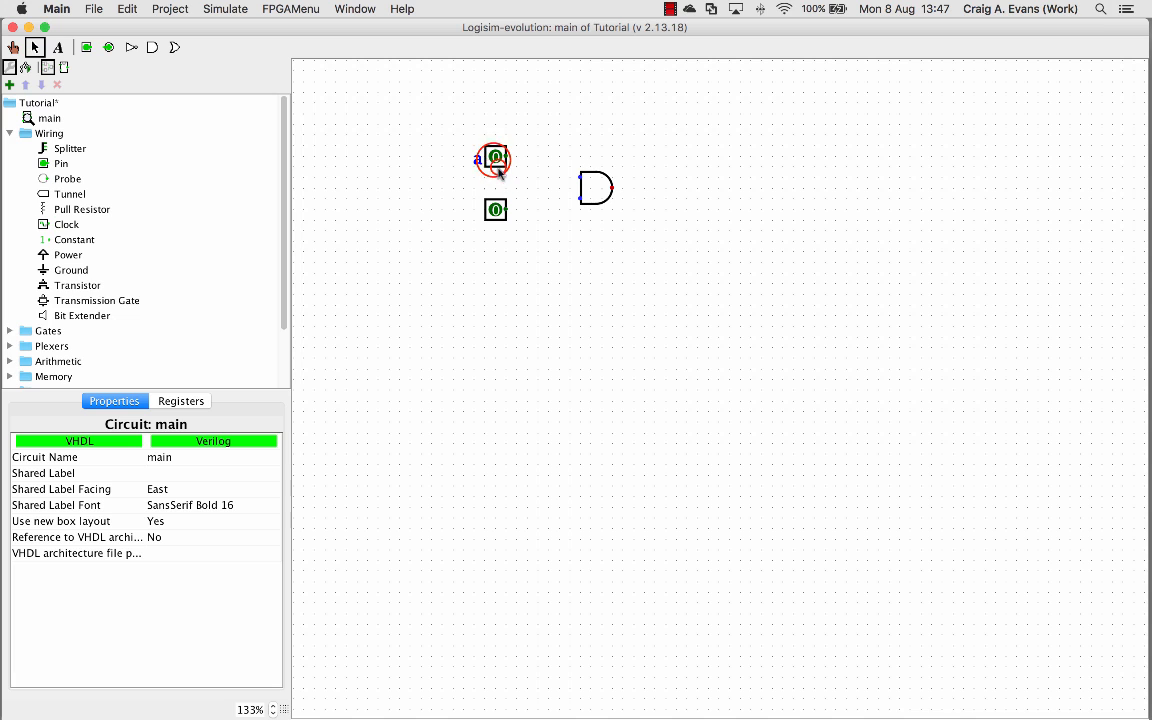
click(492, 158)
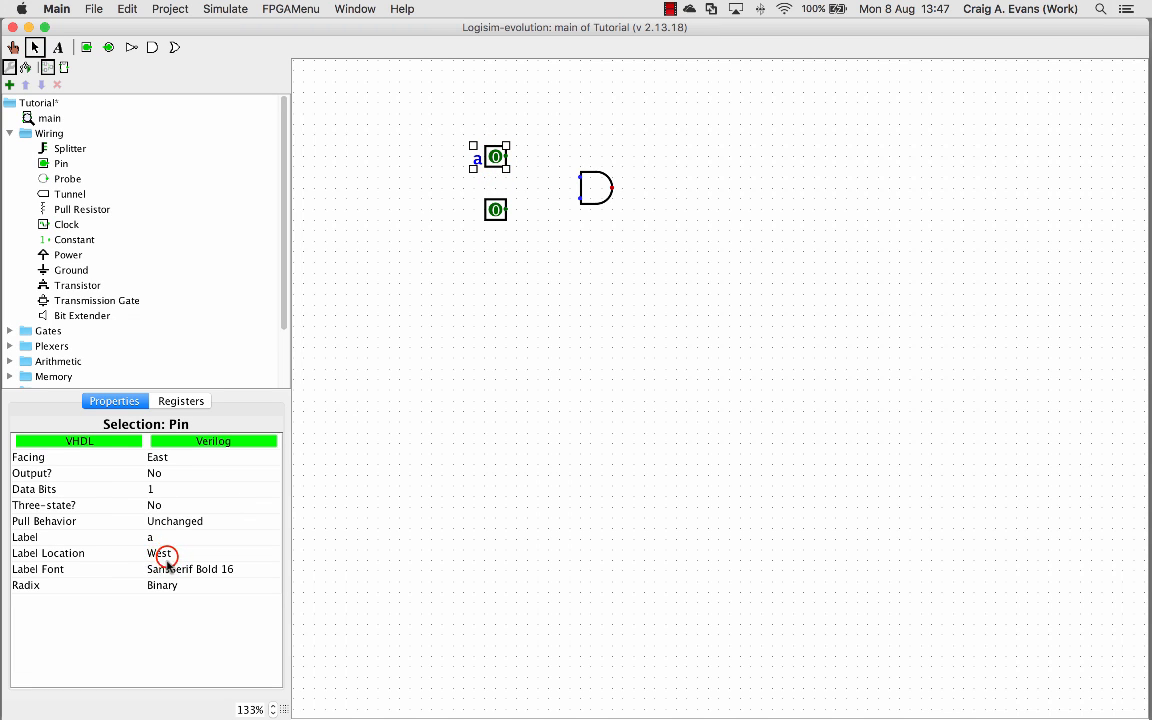
click(165, 553)
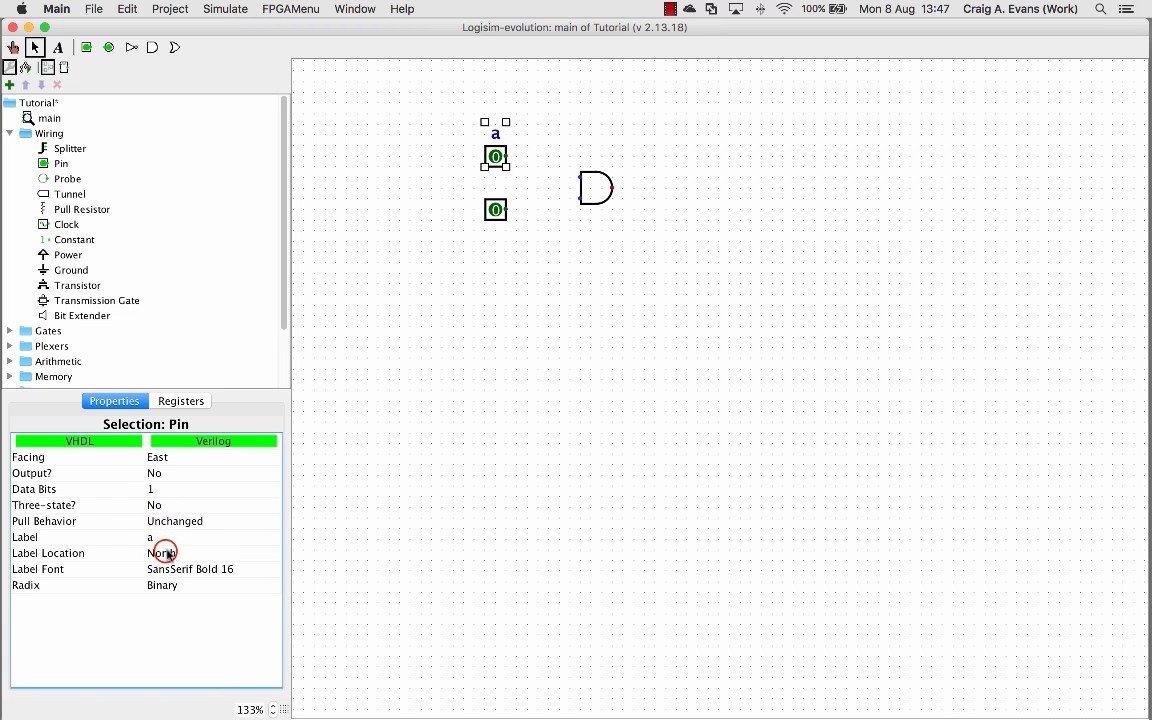
click(165, 553)
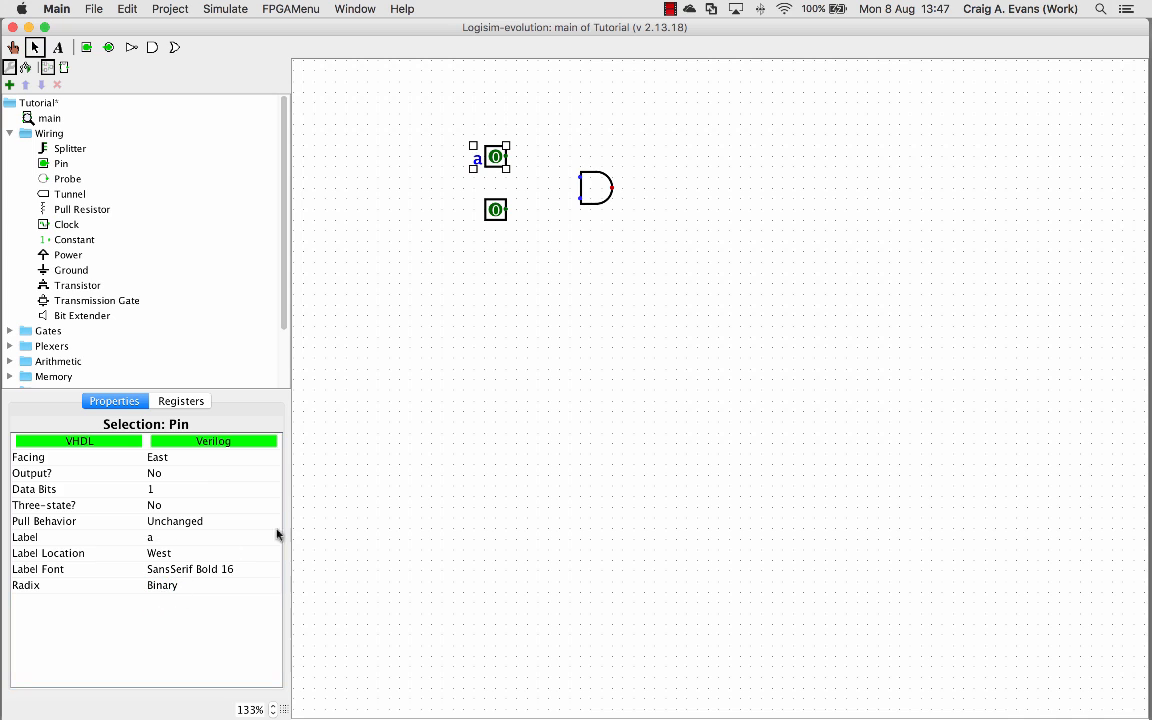
click(496, 210)
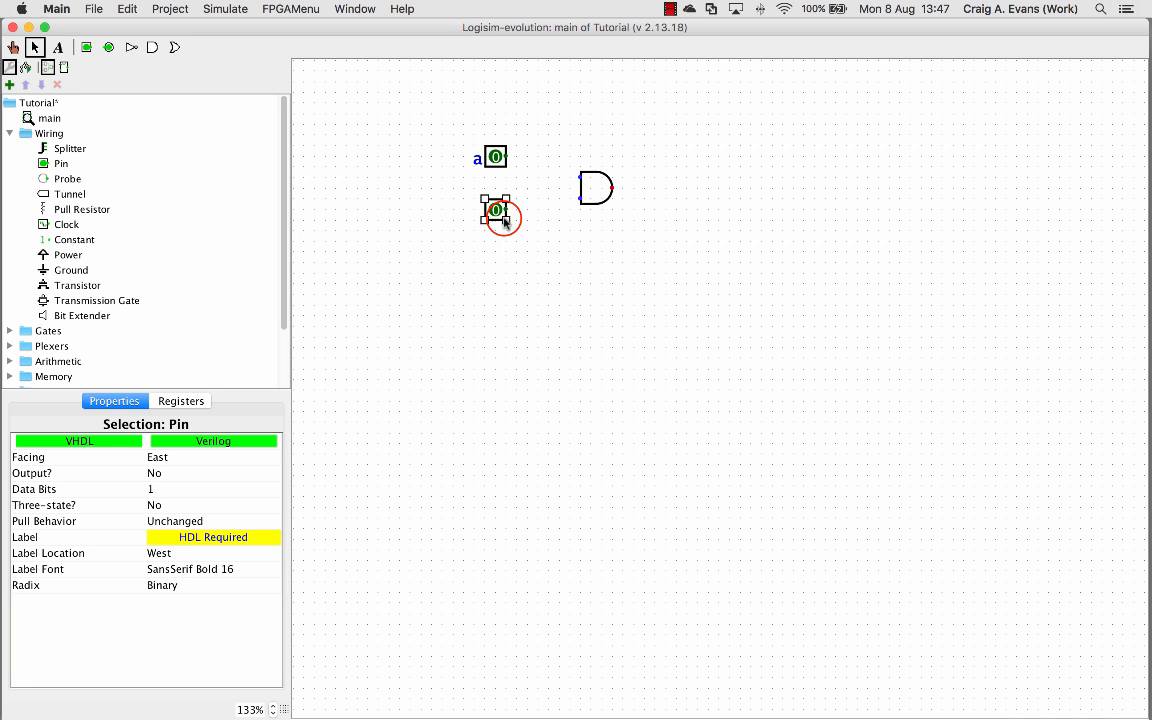
click(213, 537)
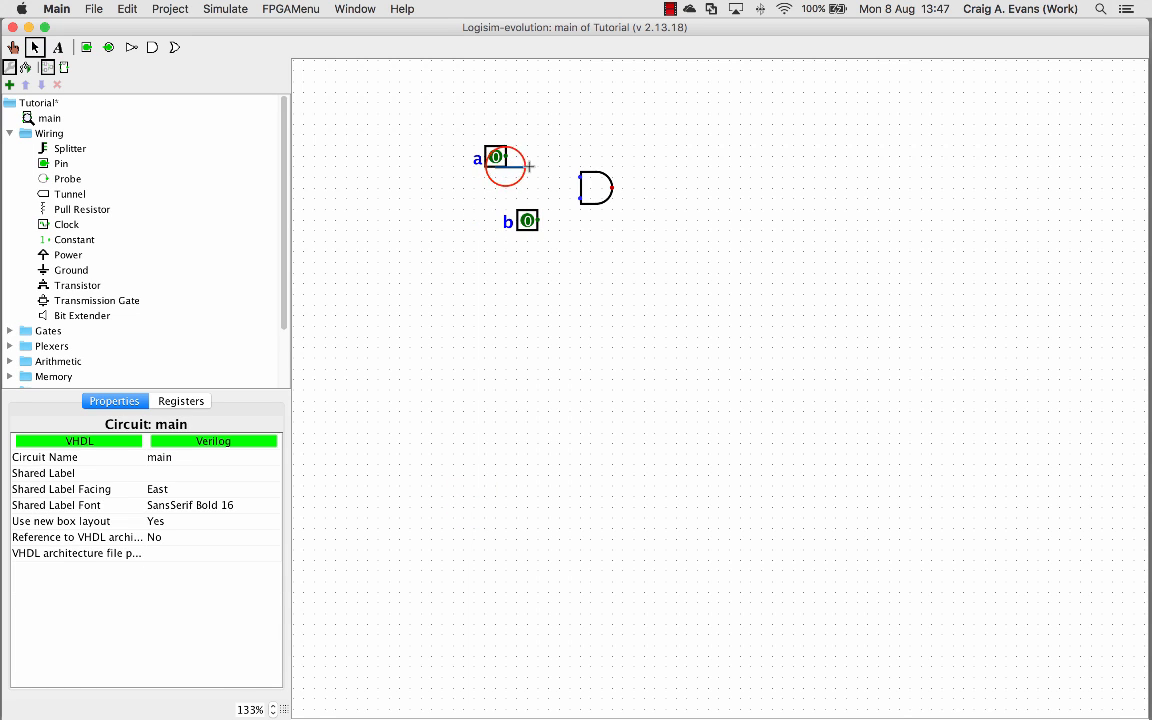
click(497, 158)
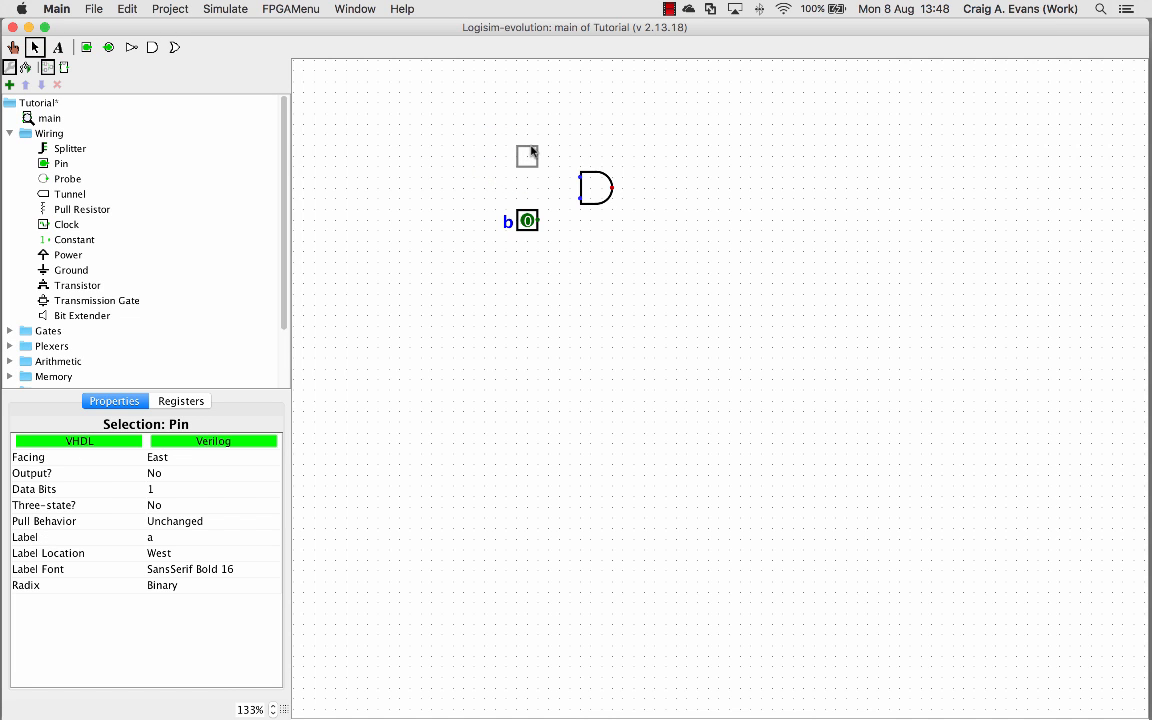
Move pin a so it sits directly above pin b.
click(527, 156)
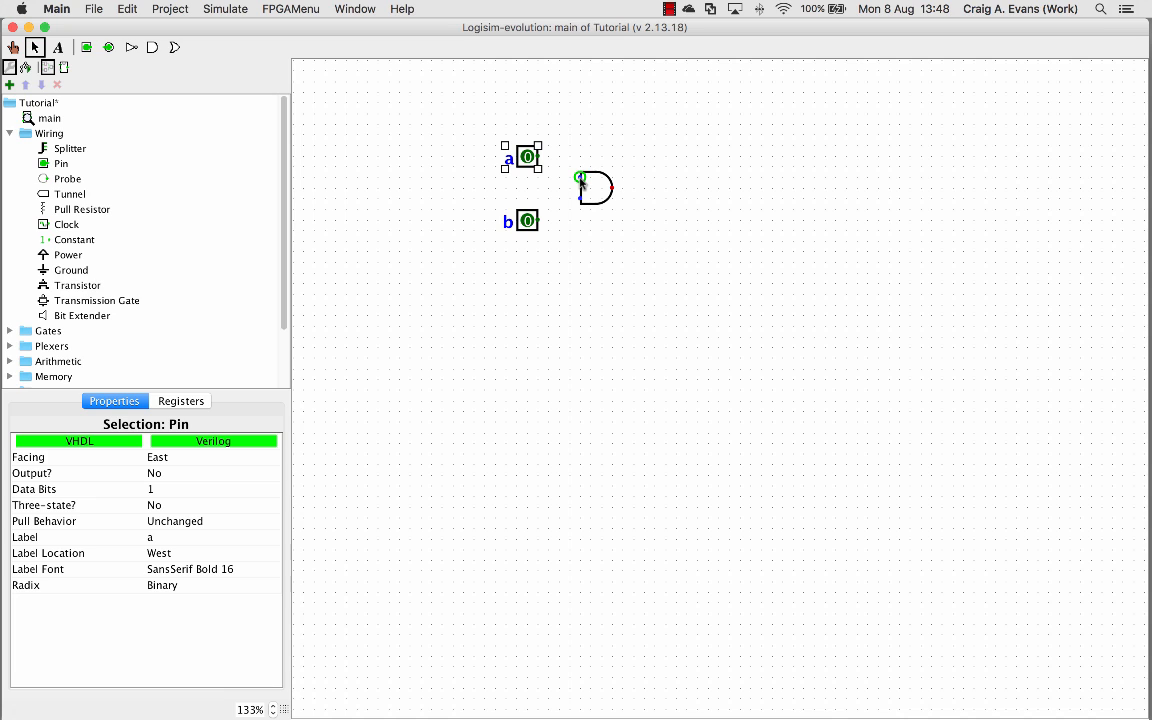
mouse_move(583, 184)
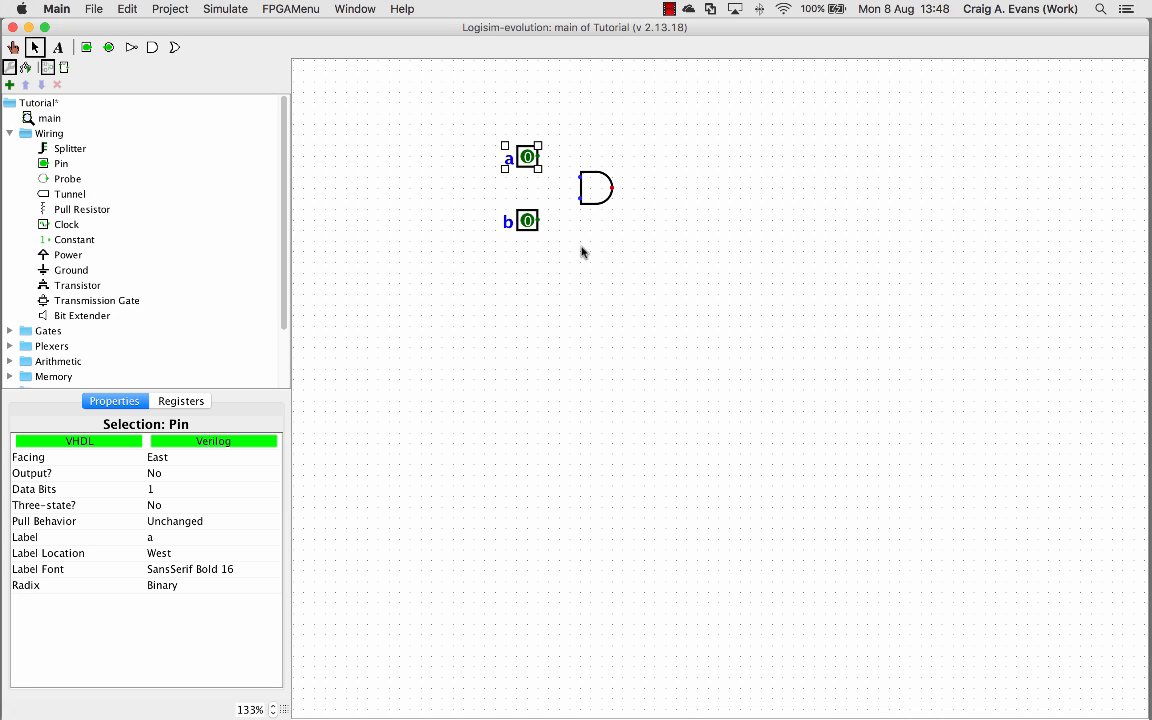
mouse_move(580, 180)
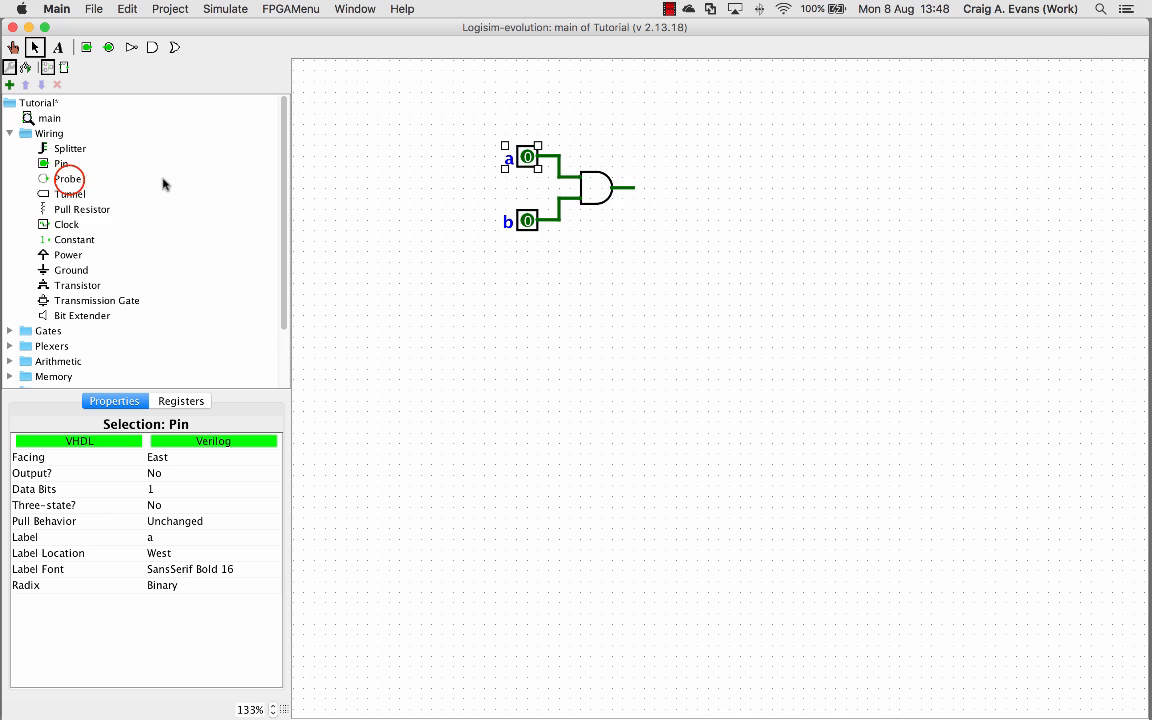
Place a probe on the AND gate's output, showing 0.
click(70, 178)
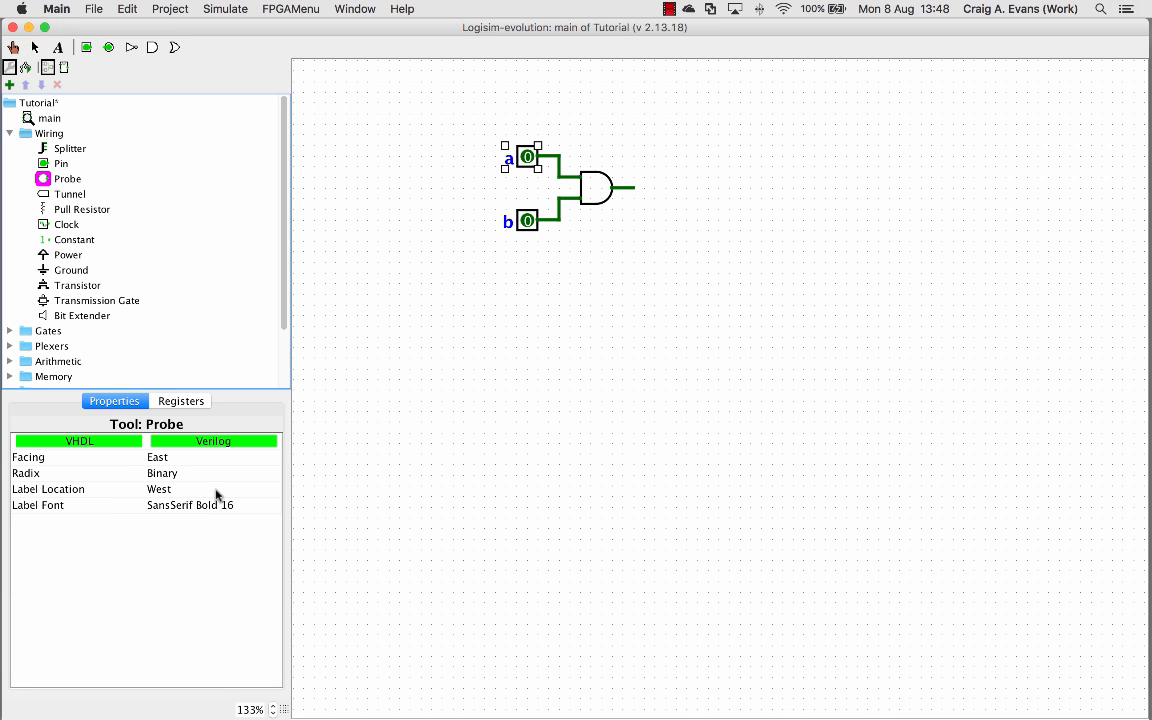
mouse_move(357, 390)
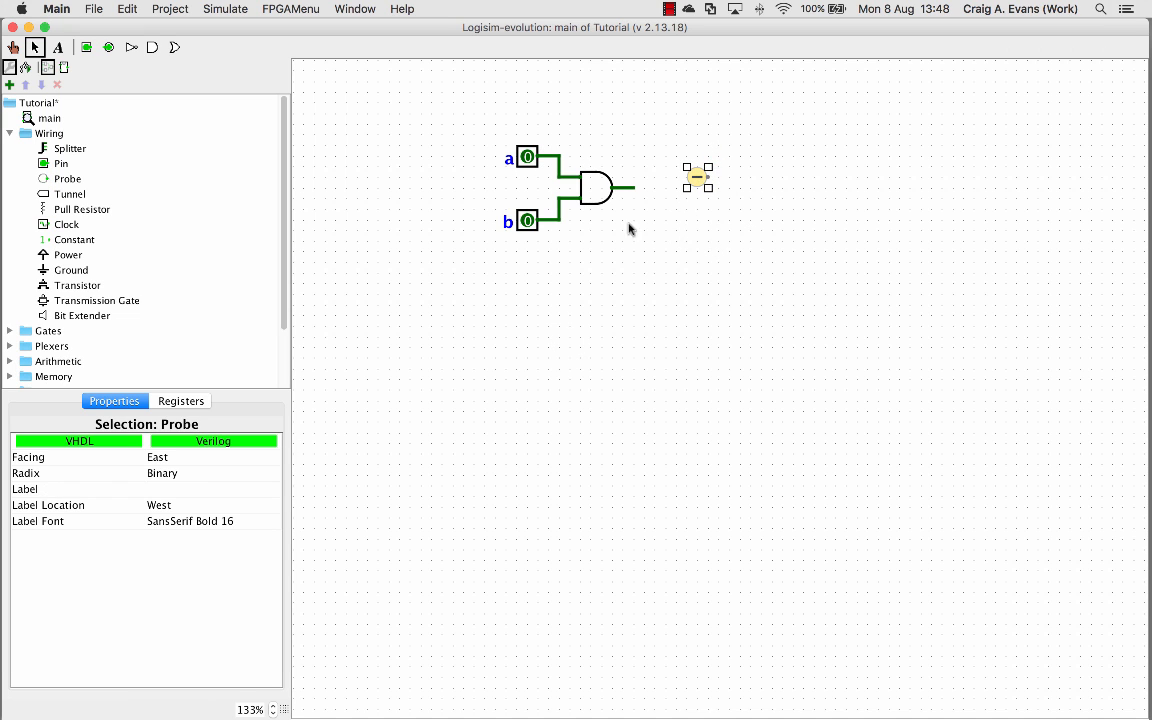
mouse_move(697, 182)
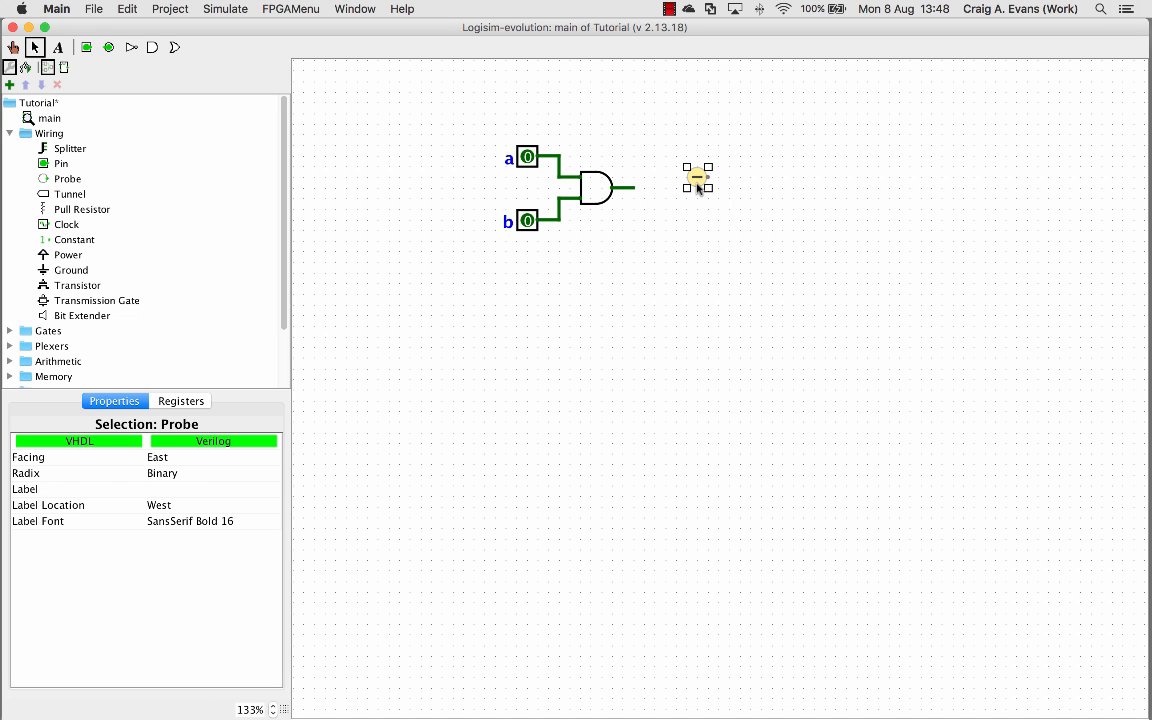
click(697, 178)
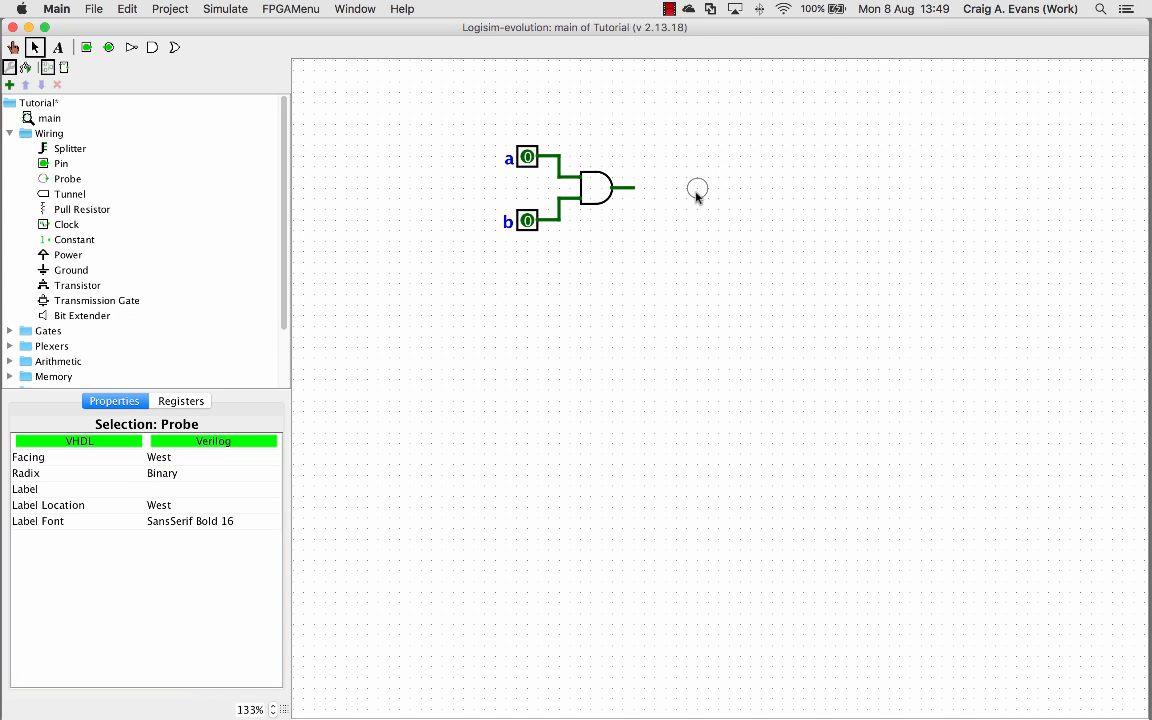
click(644, 227)
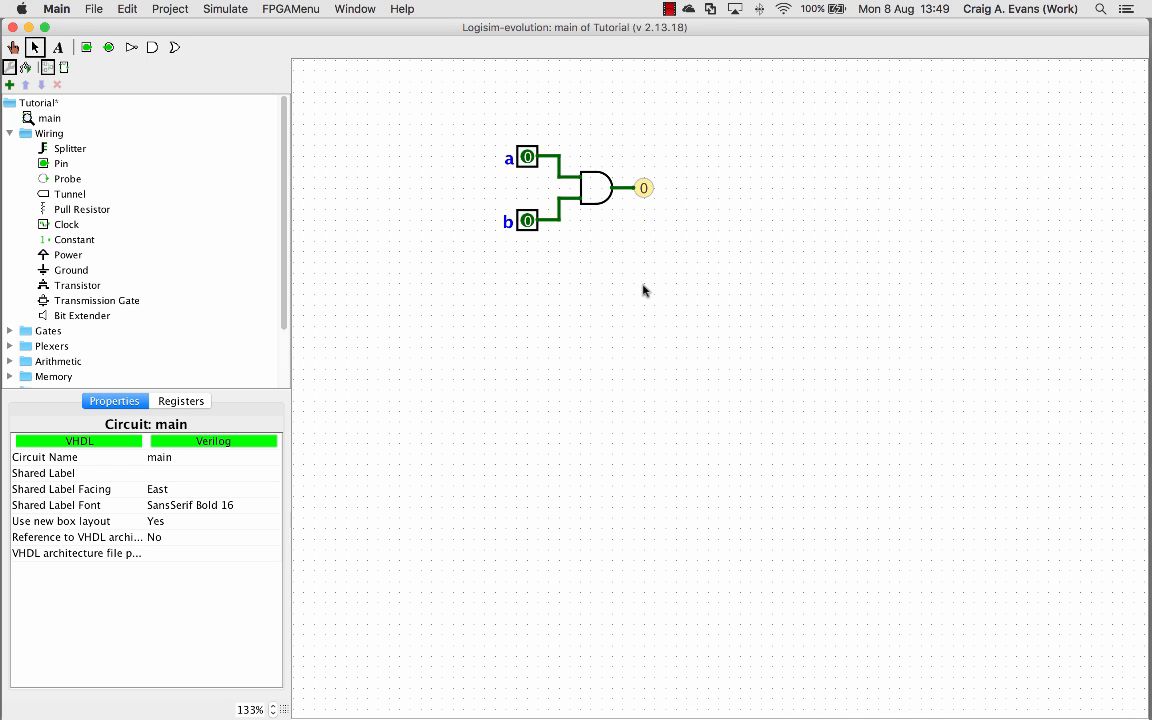
mouse_move(437, 121)
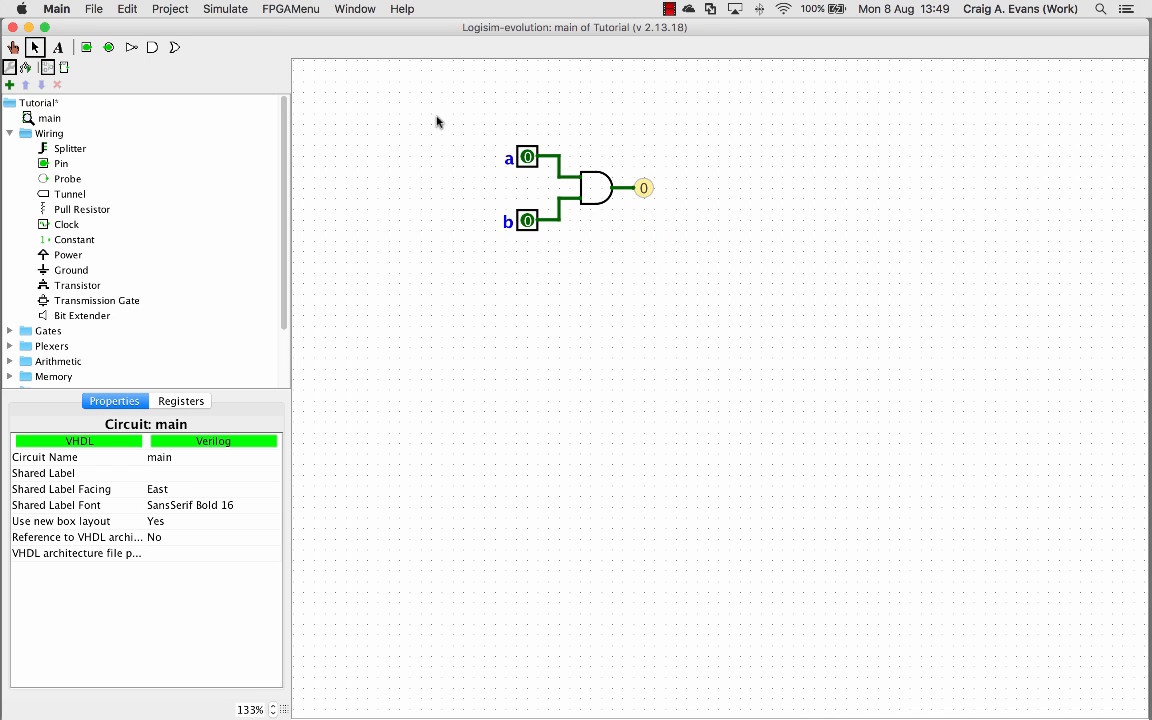
Use the Poke tool to set inputs a and b to 1, making the probe read 1.
click(225, 9)
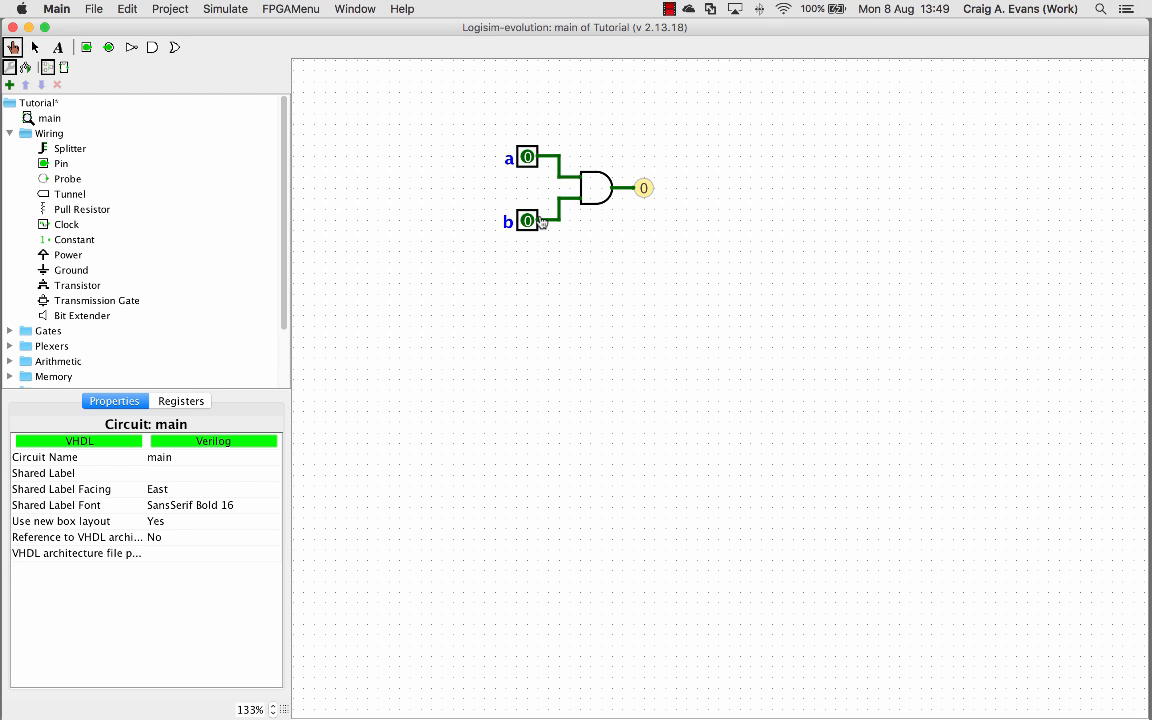
mouse_move(680, 214)
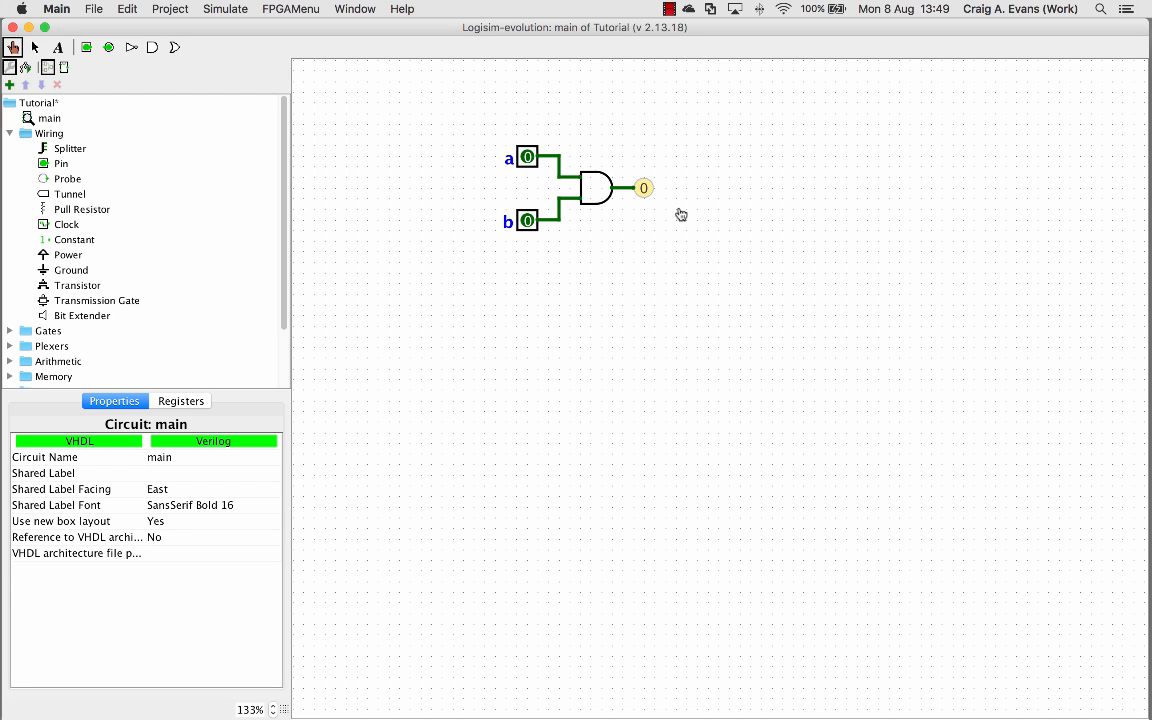
mouse_move(524, 205)
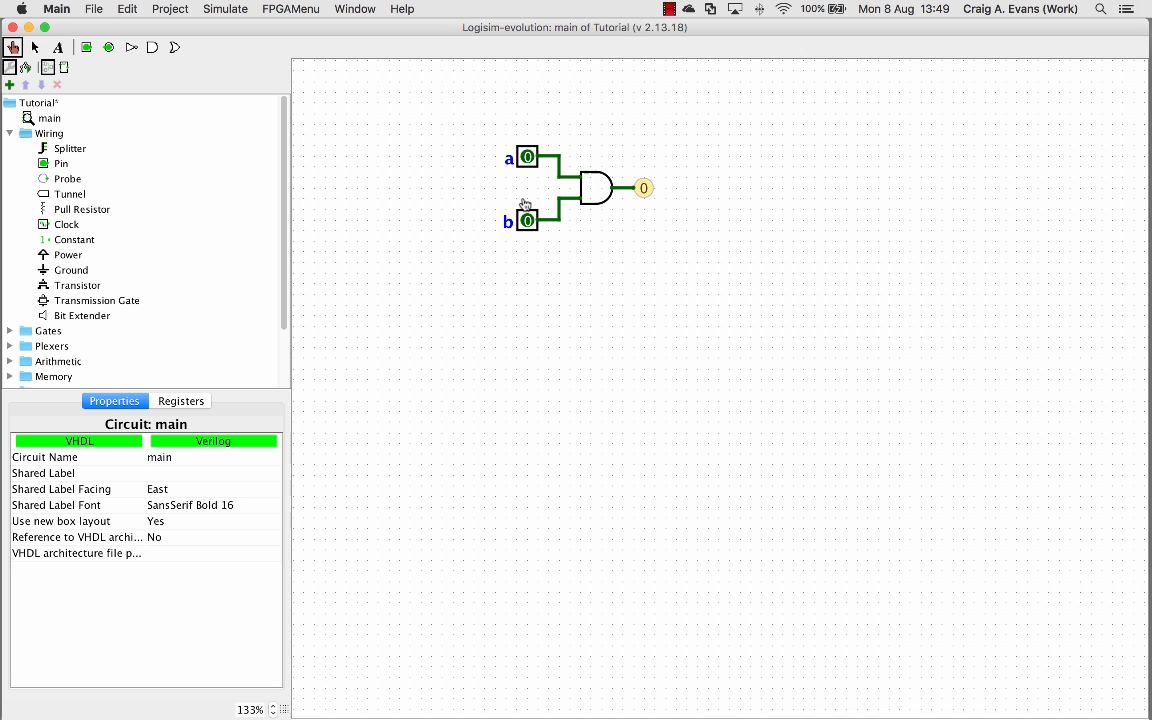
mouse_move(648, 197)
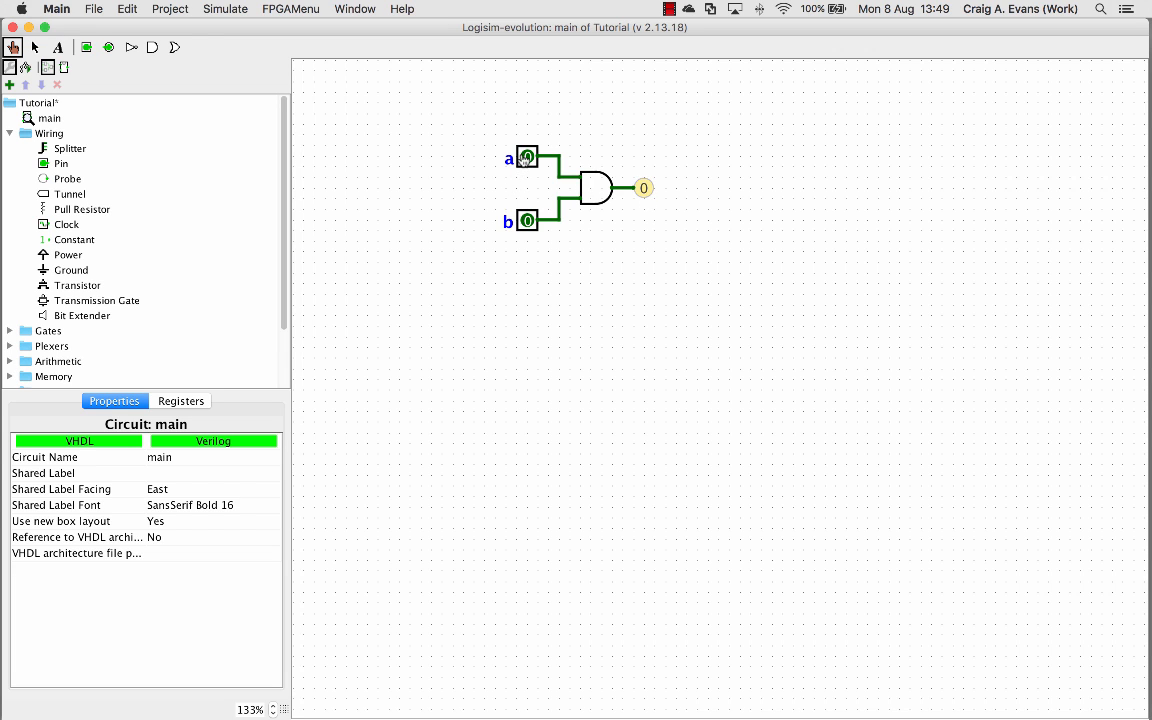
click(527, 221)
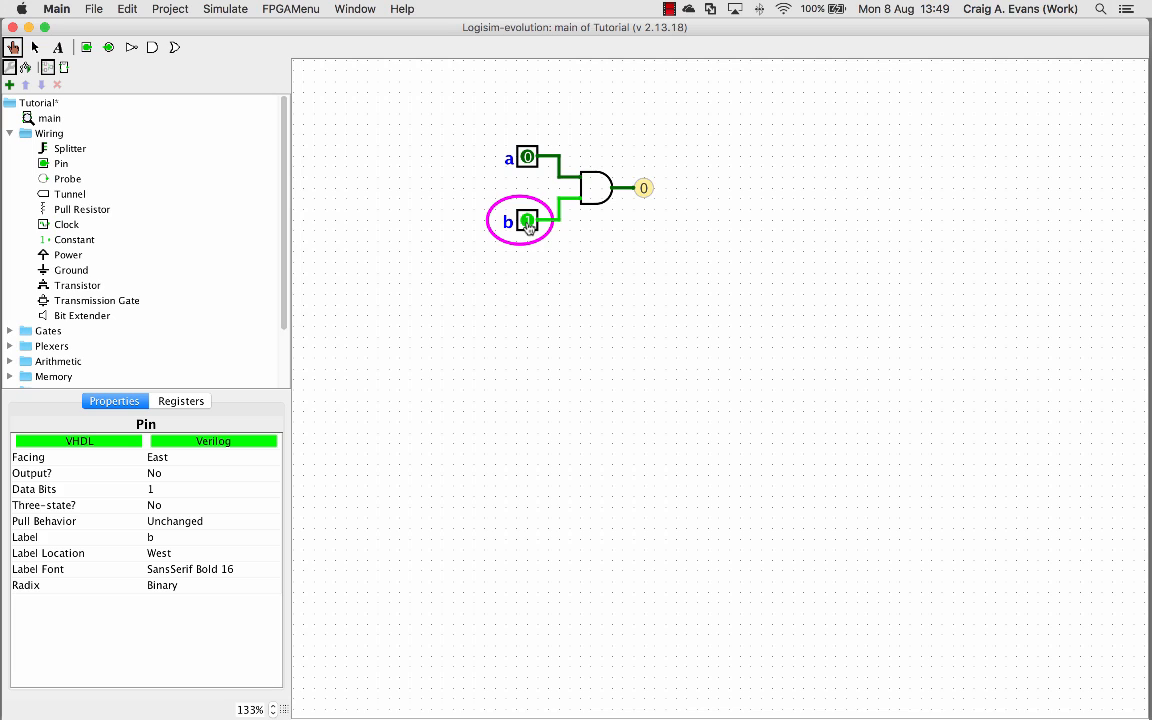
mouse_move(559, 245)
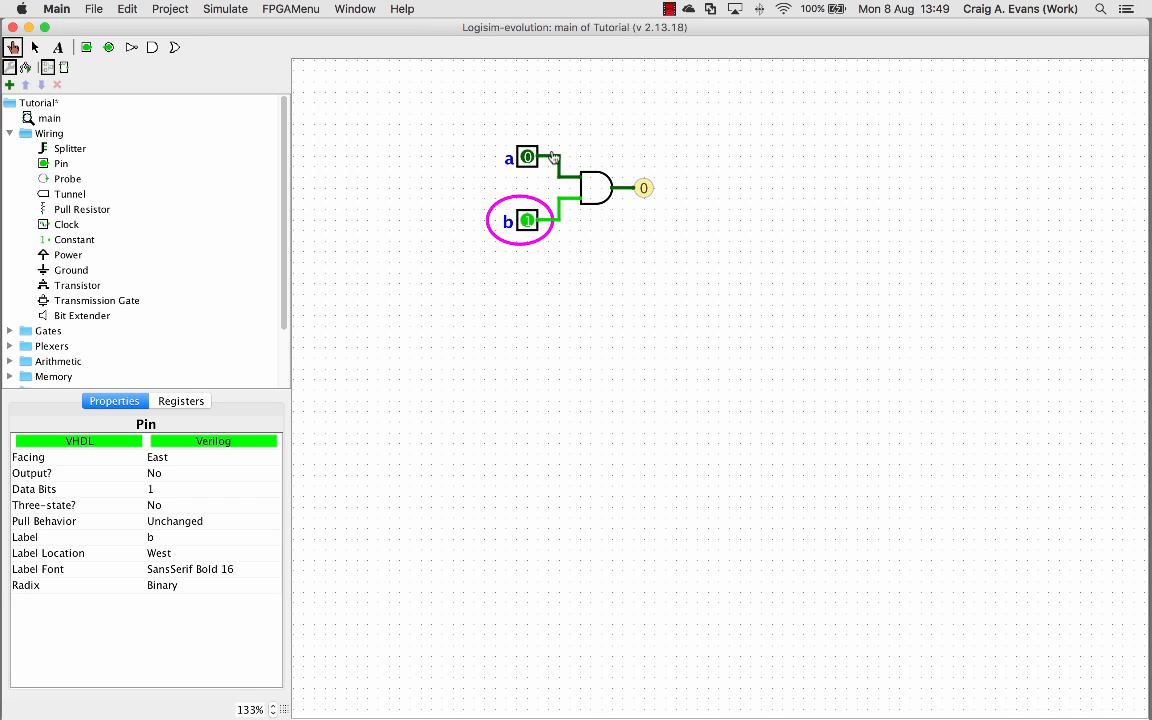
mouse_move(566, 182)
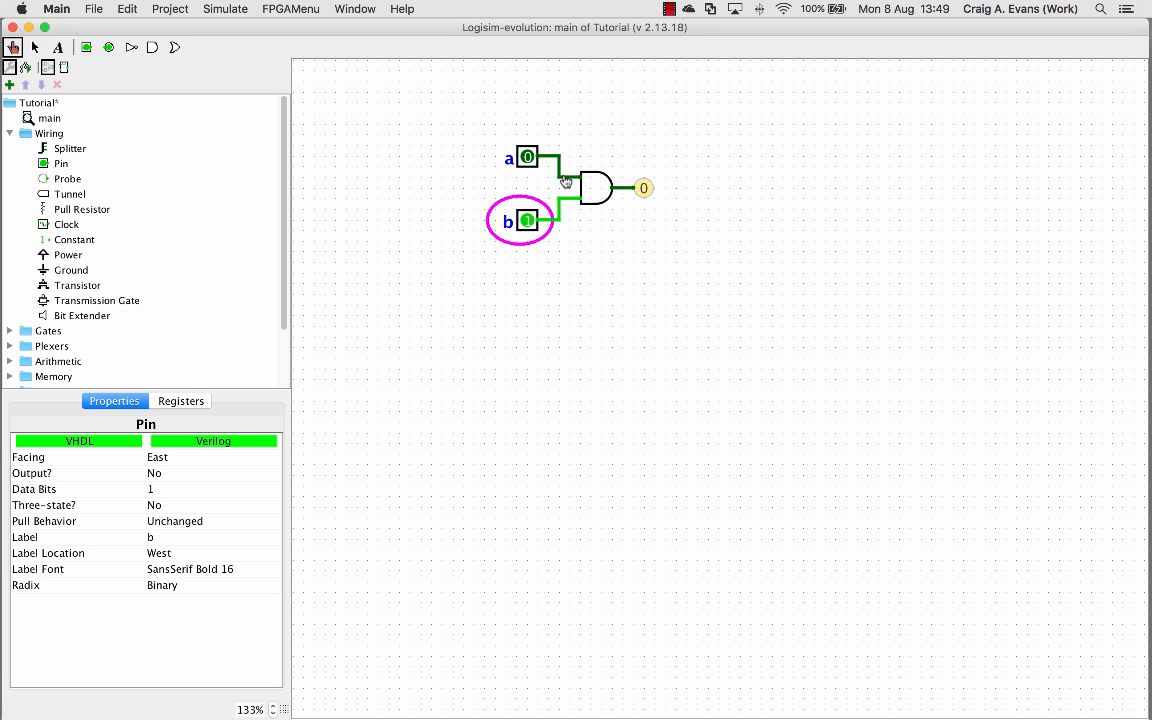
mouse_move(639, 227)
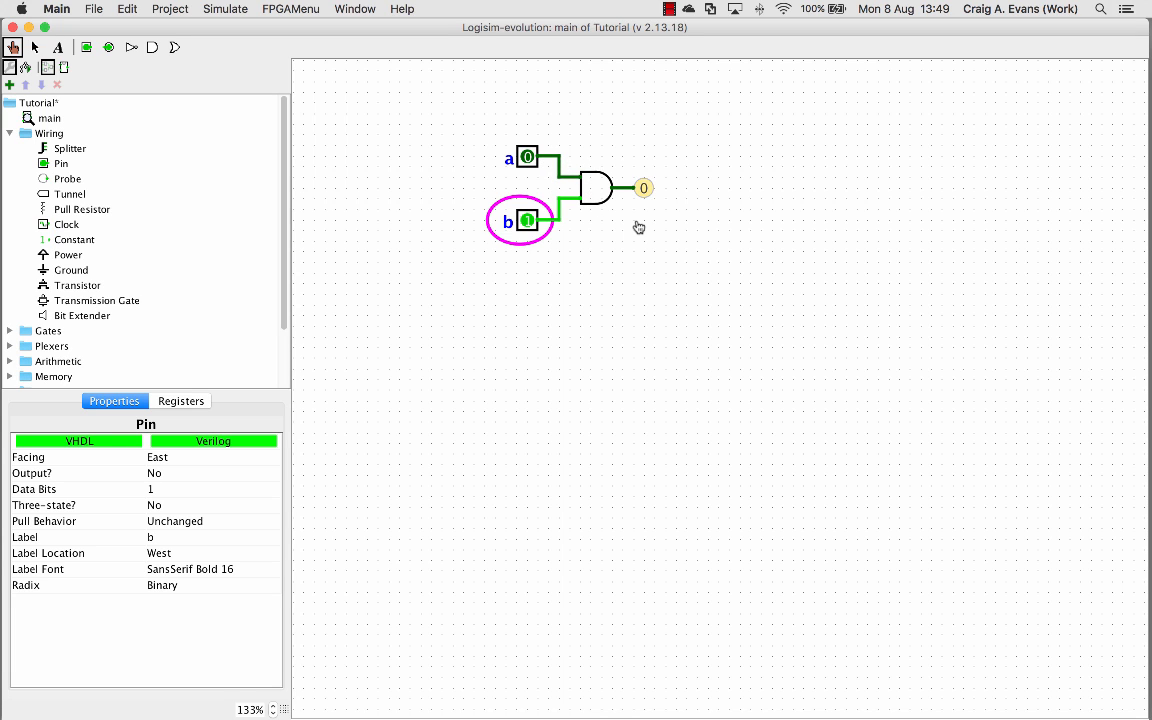
mouse_move(541, 210)
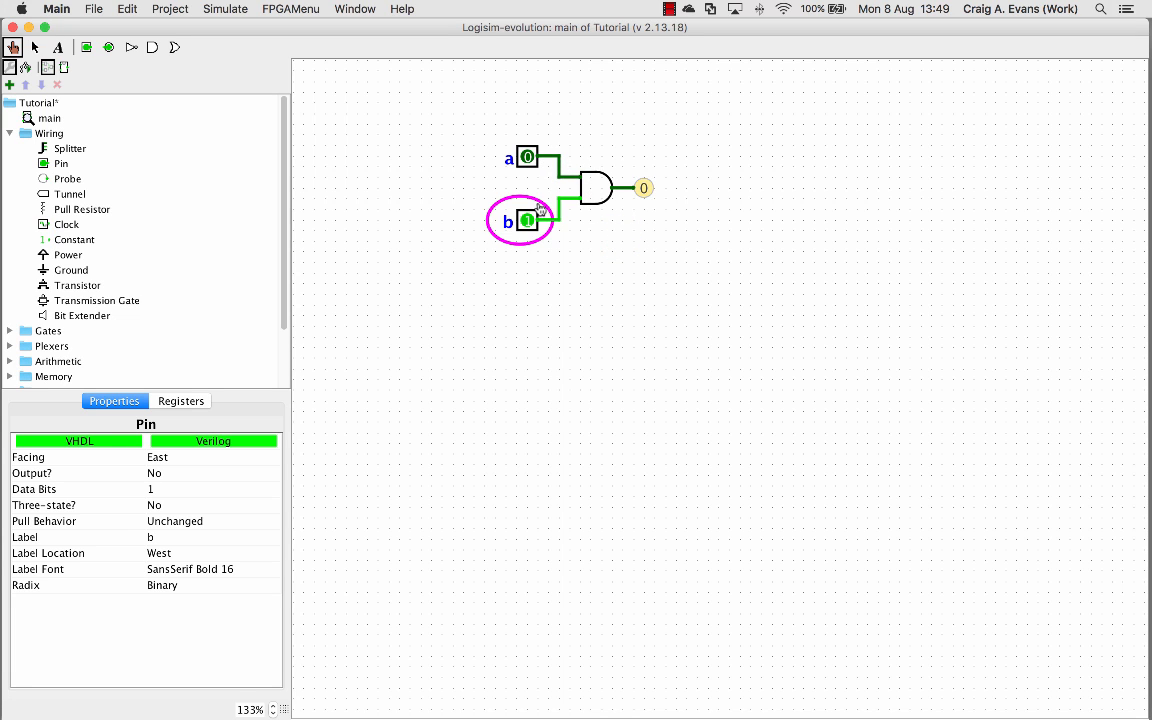
mouse_move(637, 205)
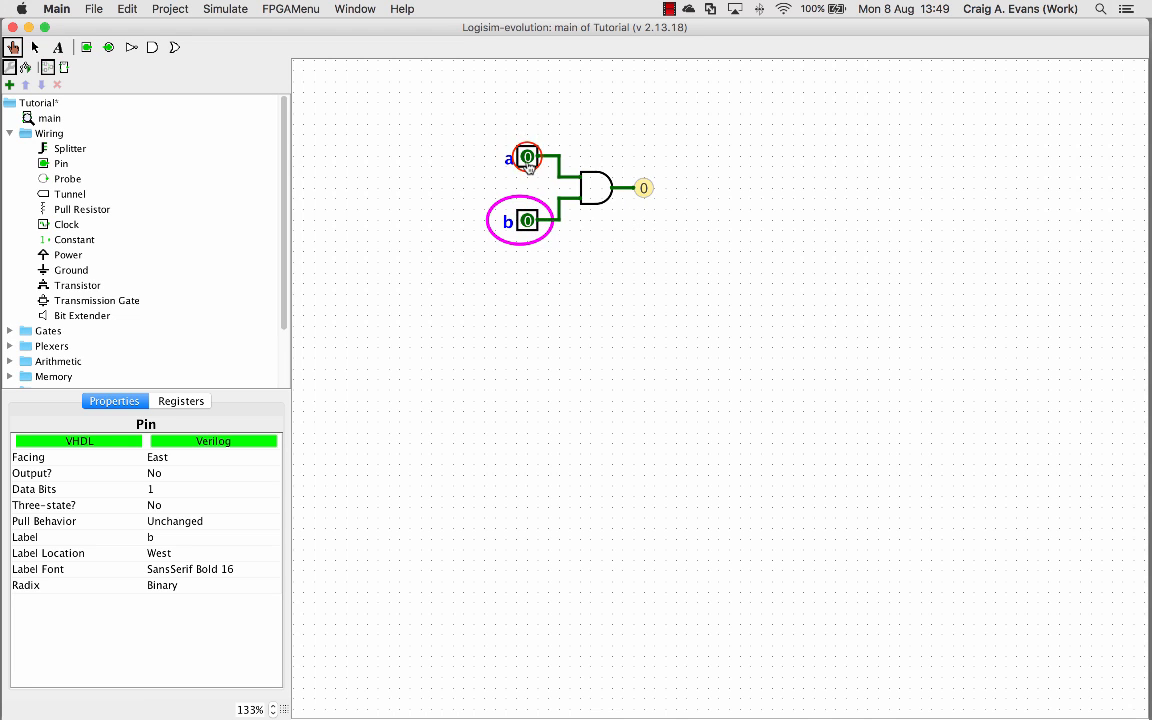
click(527, 158)
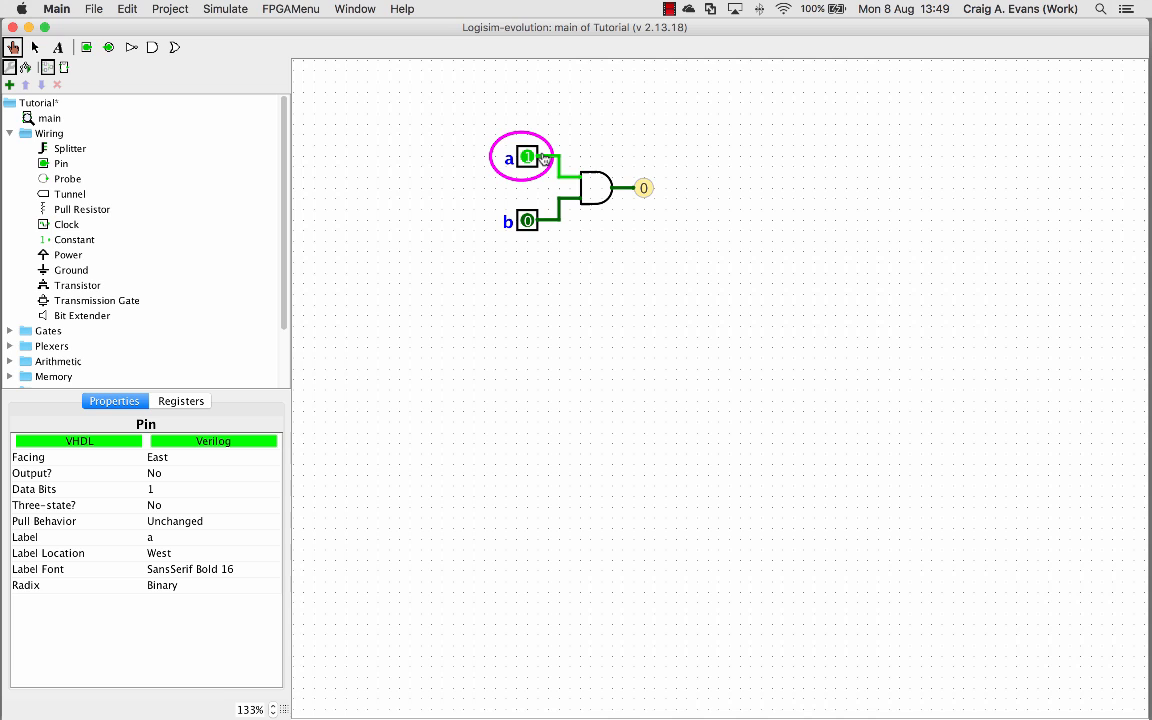
mouse_move(653, 199)
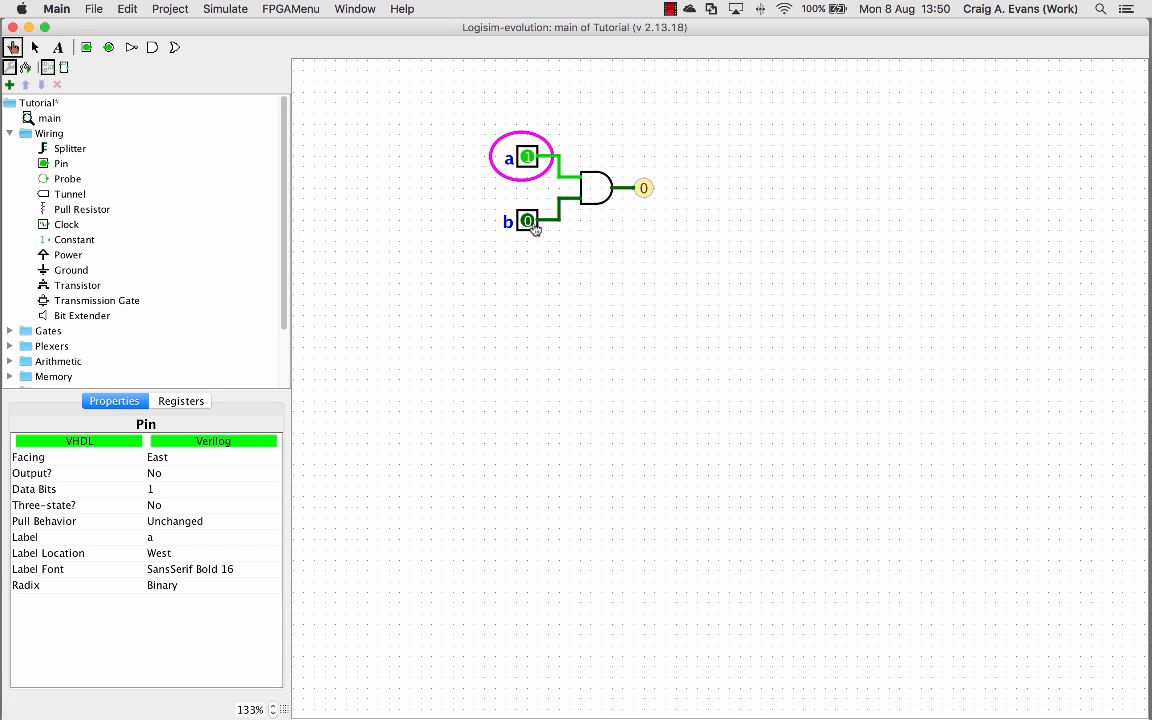
click(527, 221)
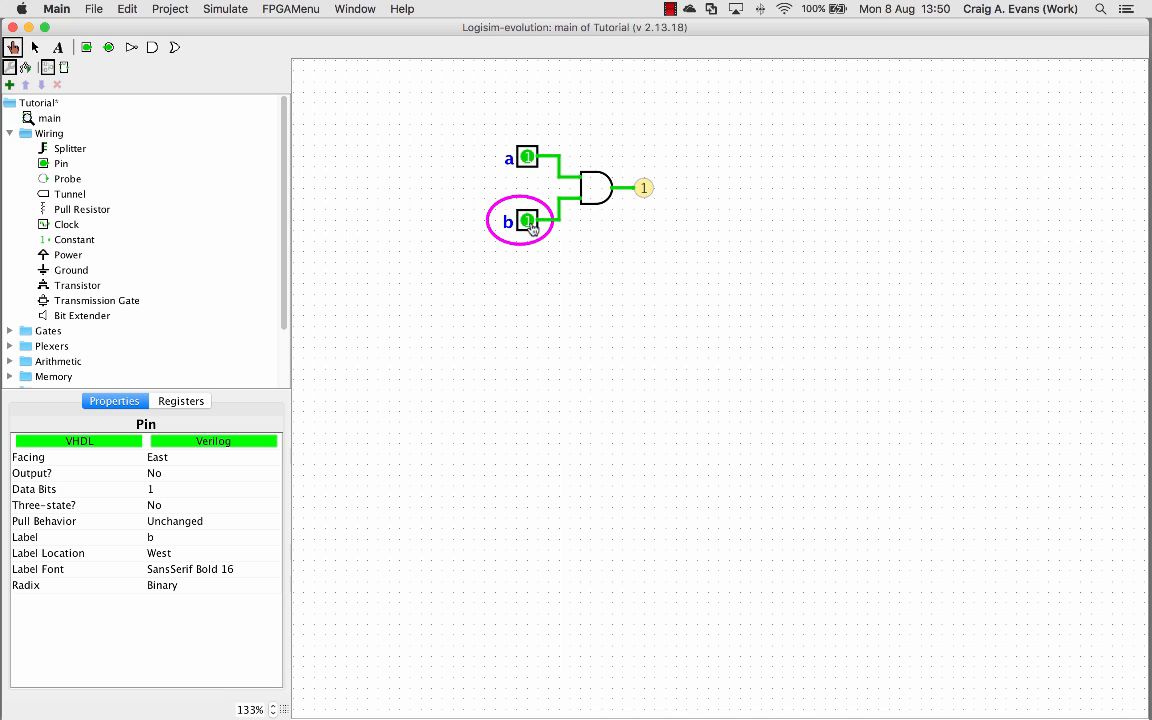
mouse_move(589, 248)
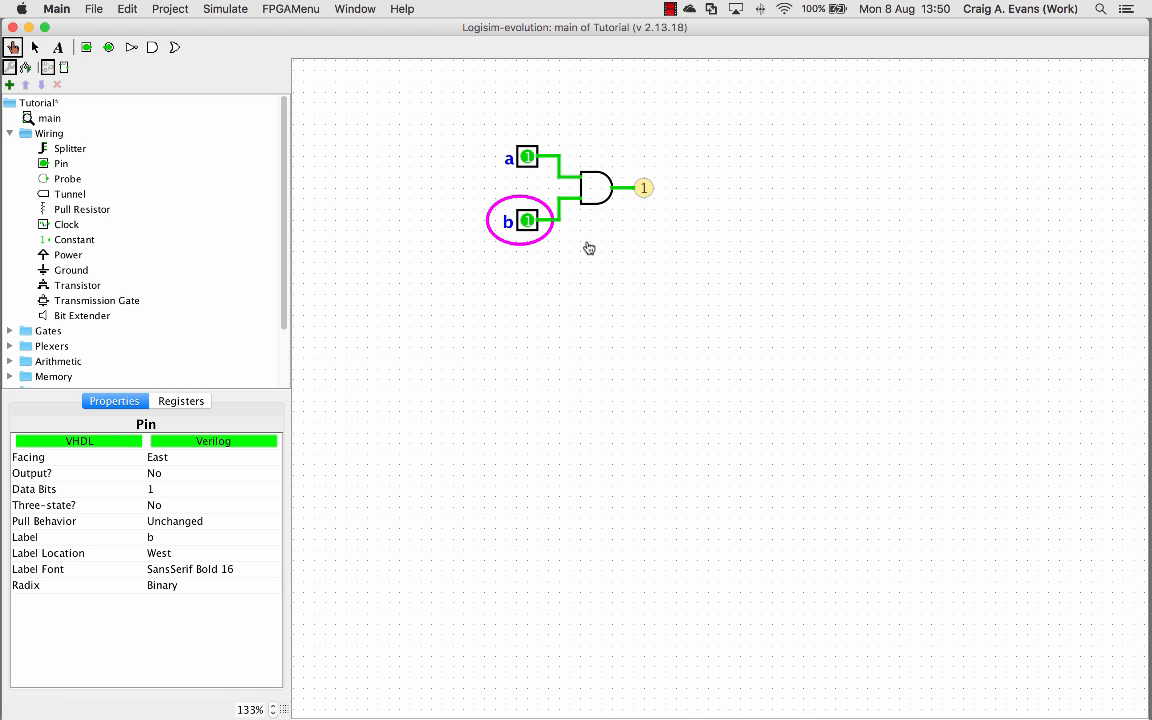
mouse_move(630, 200)
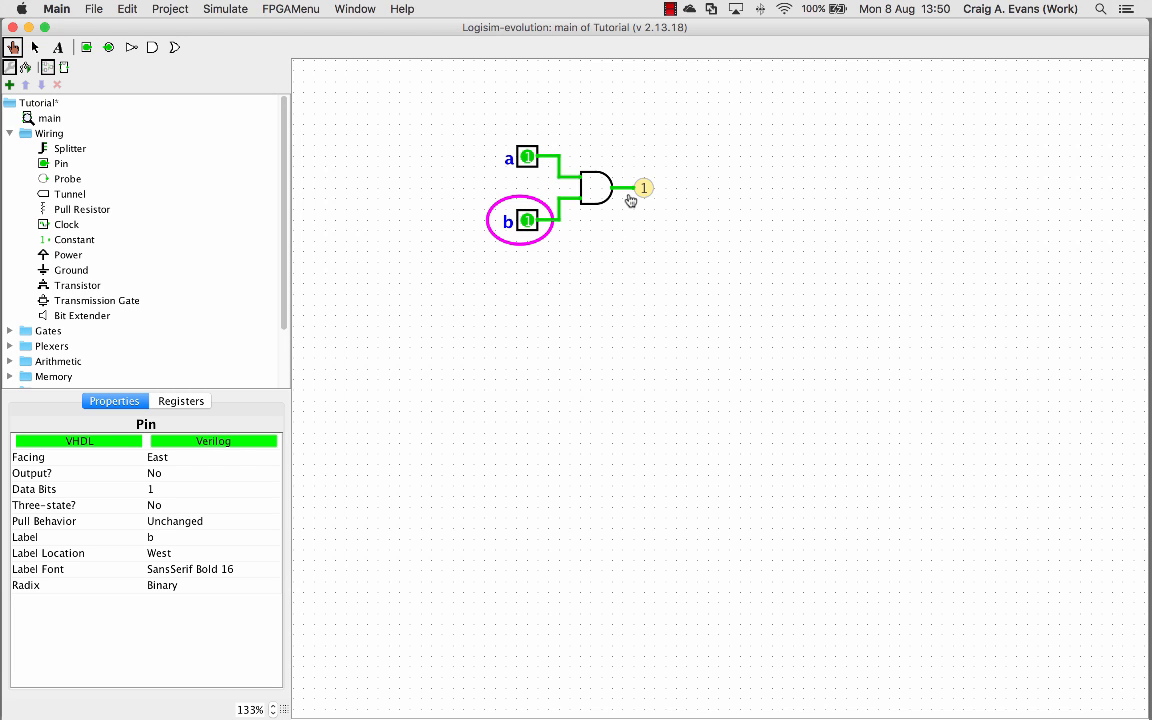
mouse_move(401, 286)
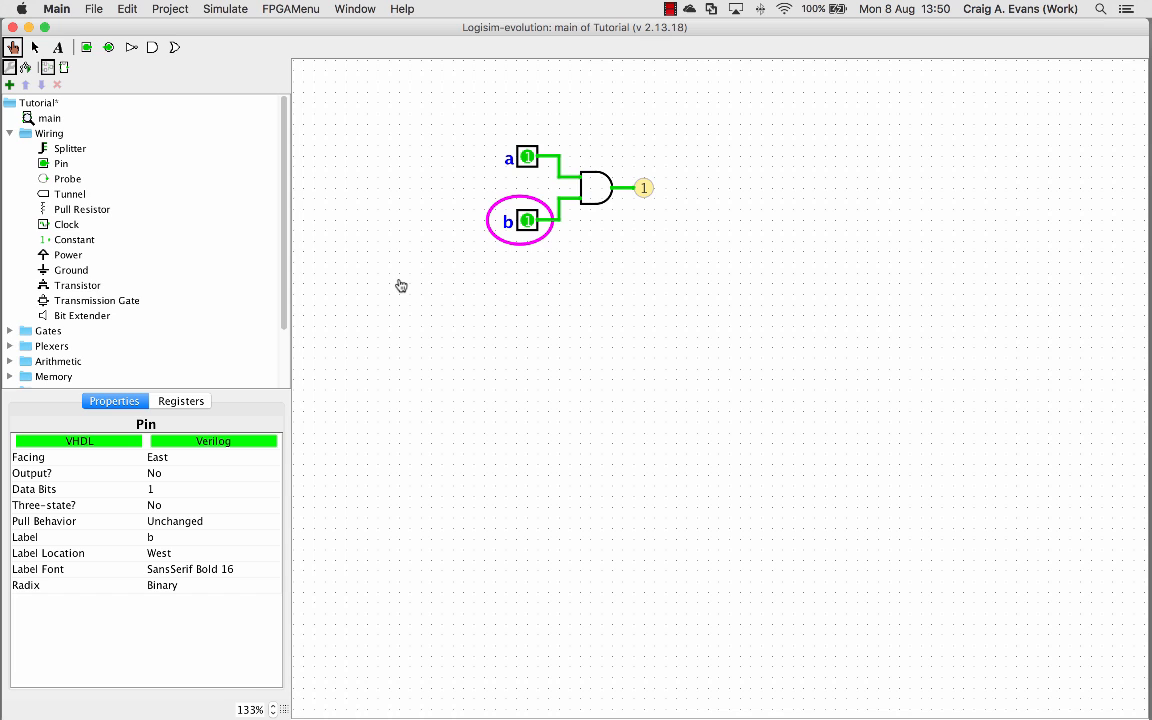
mouse_move(195, 122)
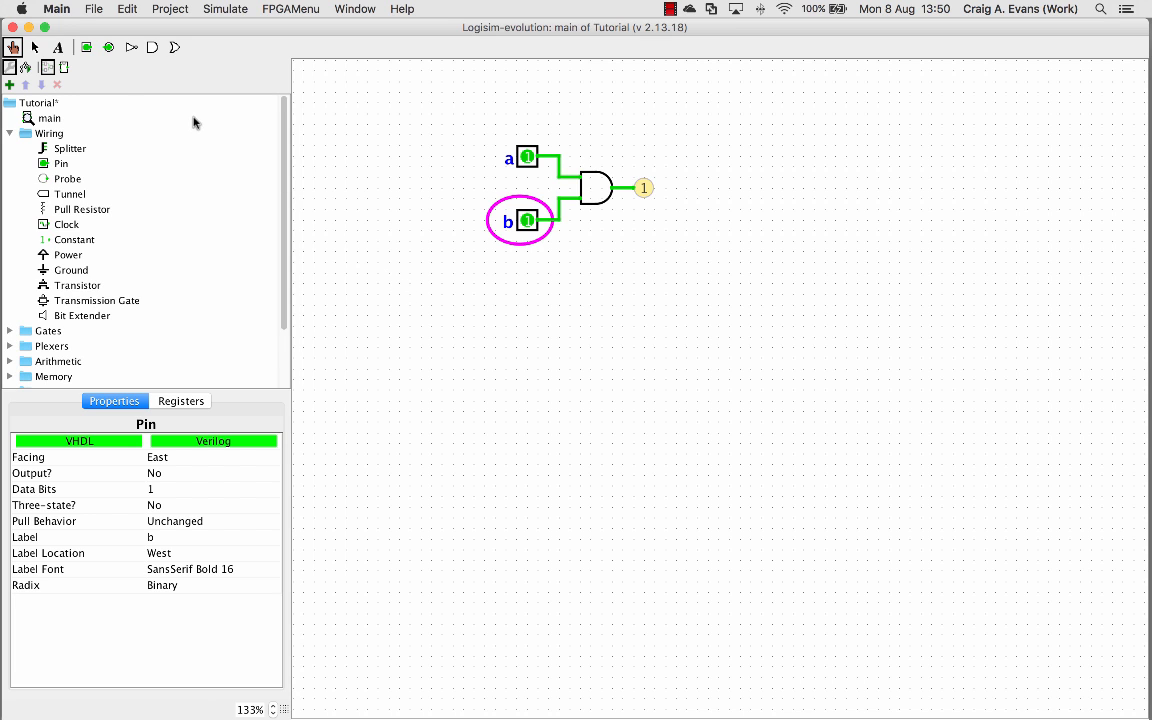
Add an 'AND gate' text label beside the probe, then poke pins so a is 1 and b is 0.
click(58, 47)
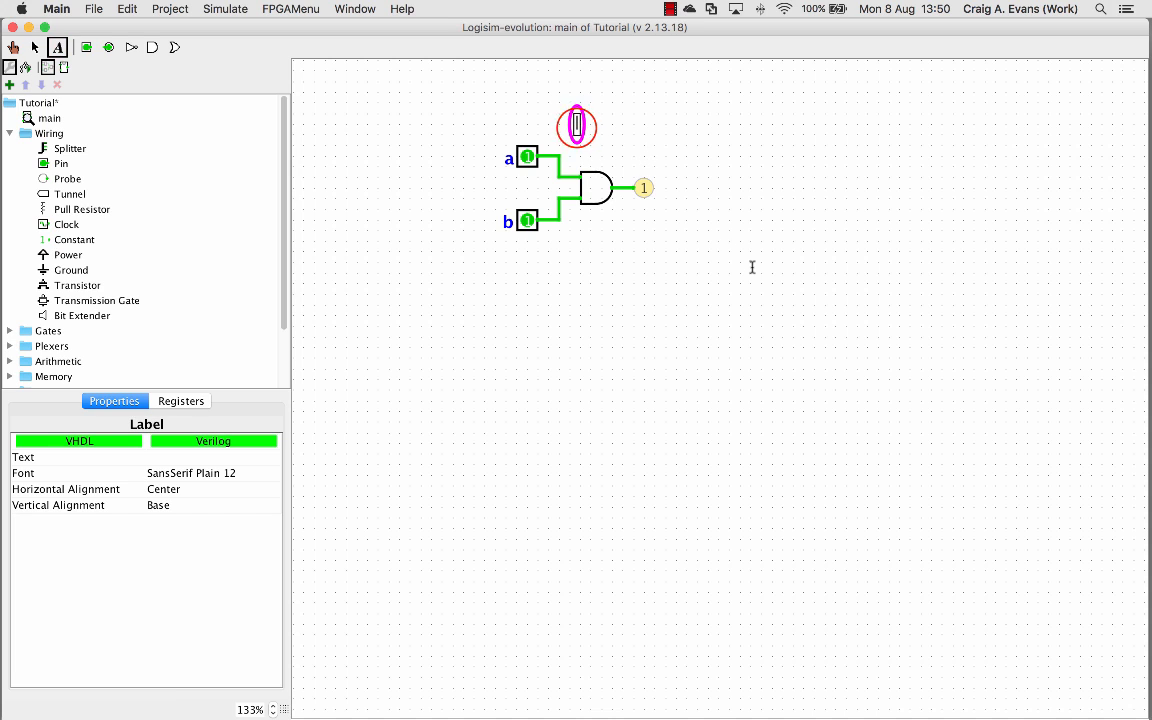
text(AND gate)
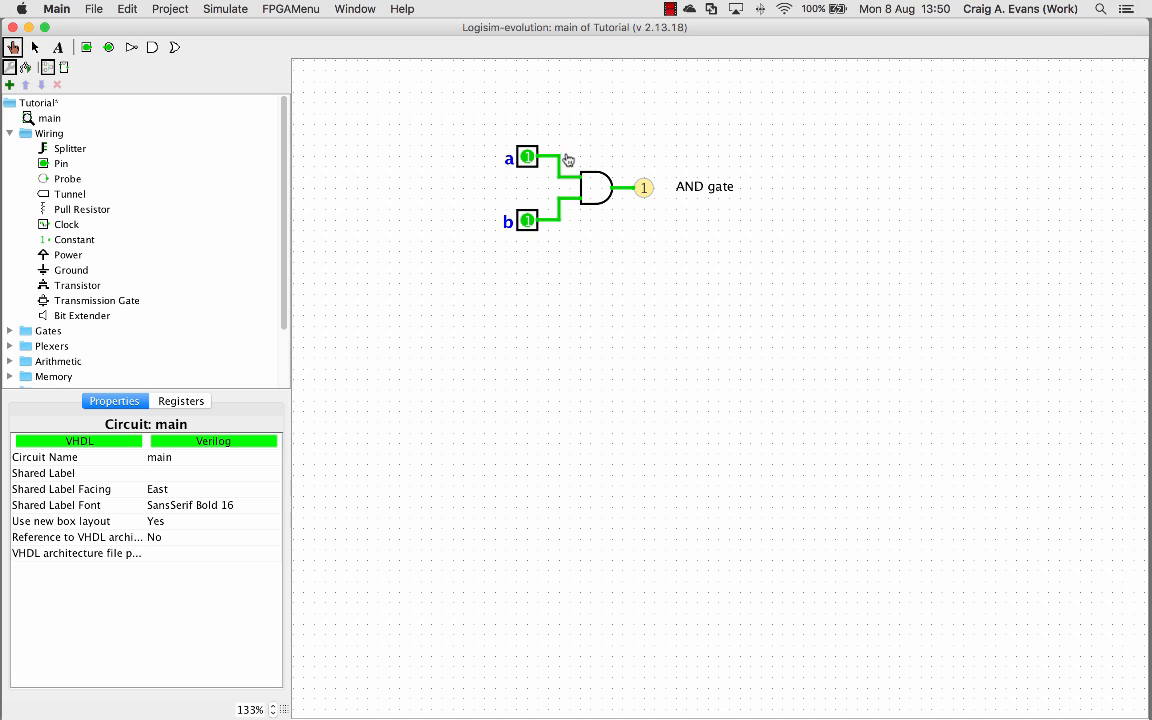
mouse_move(570, 205)
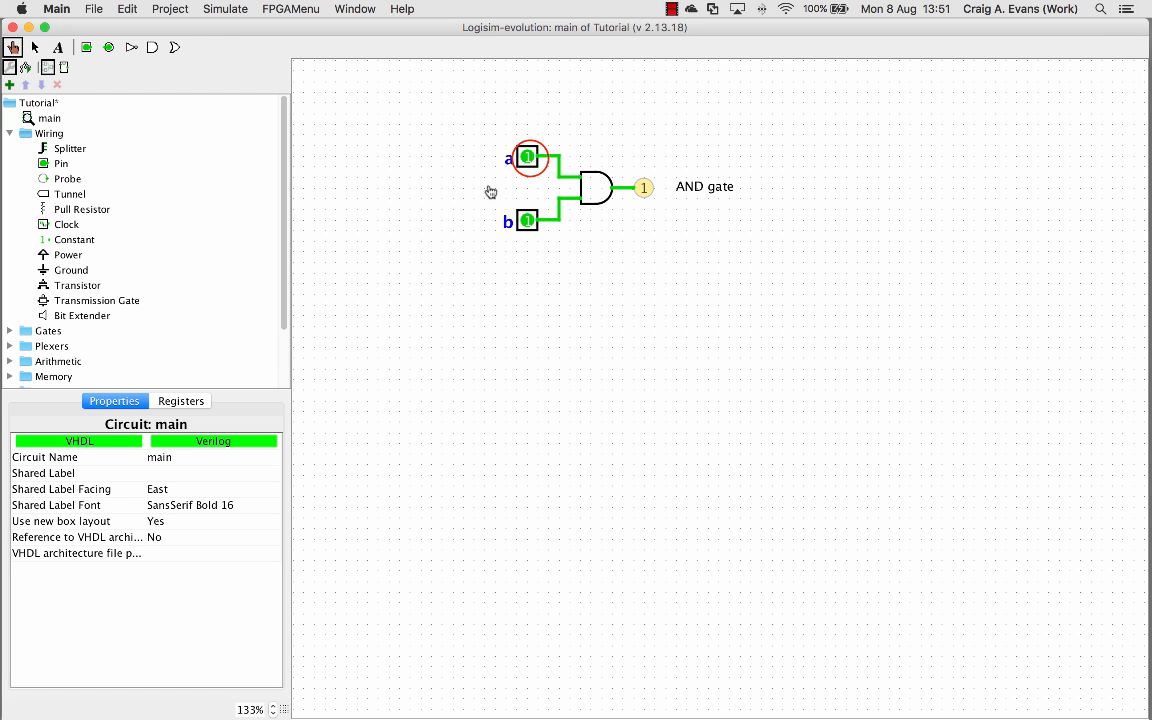
click(527, 221)
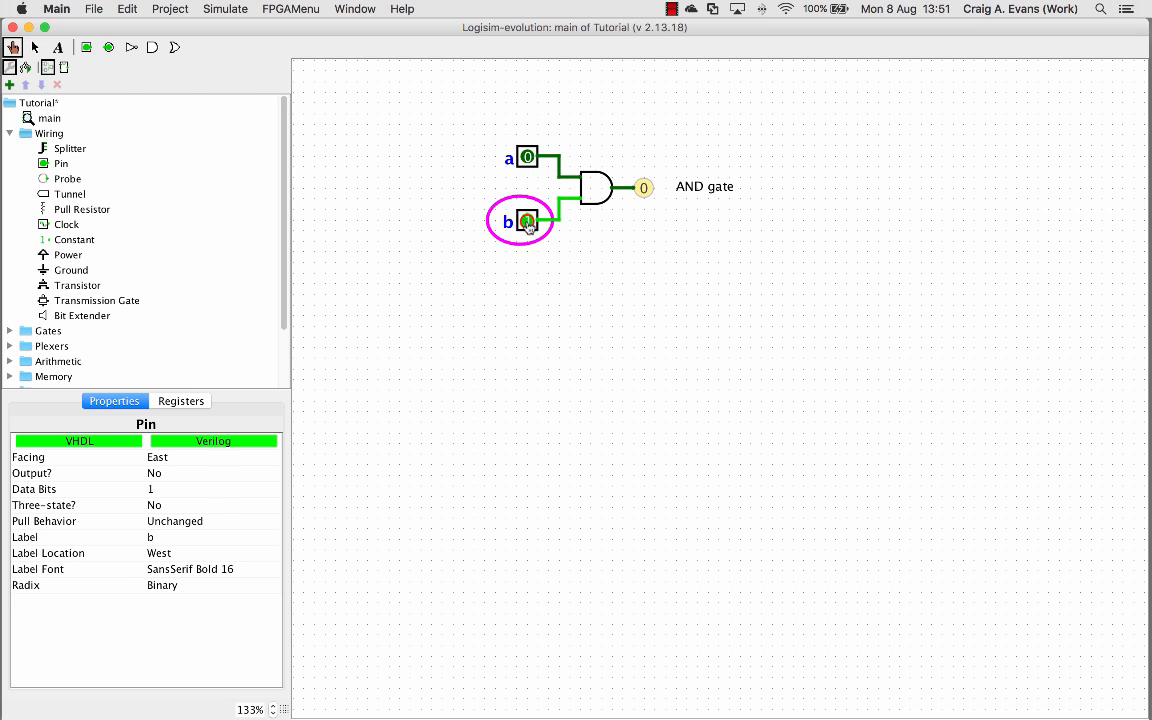
click(527, 157)
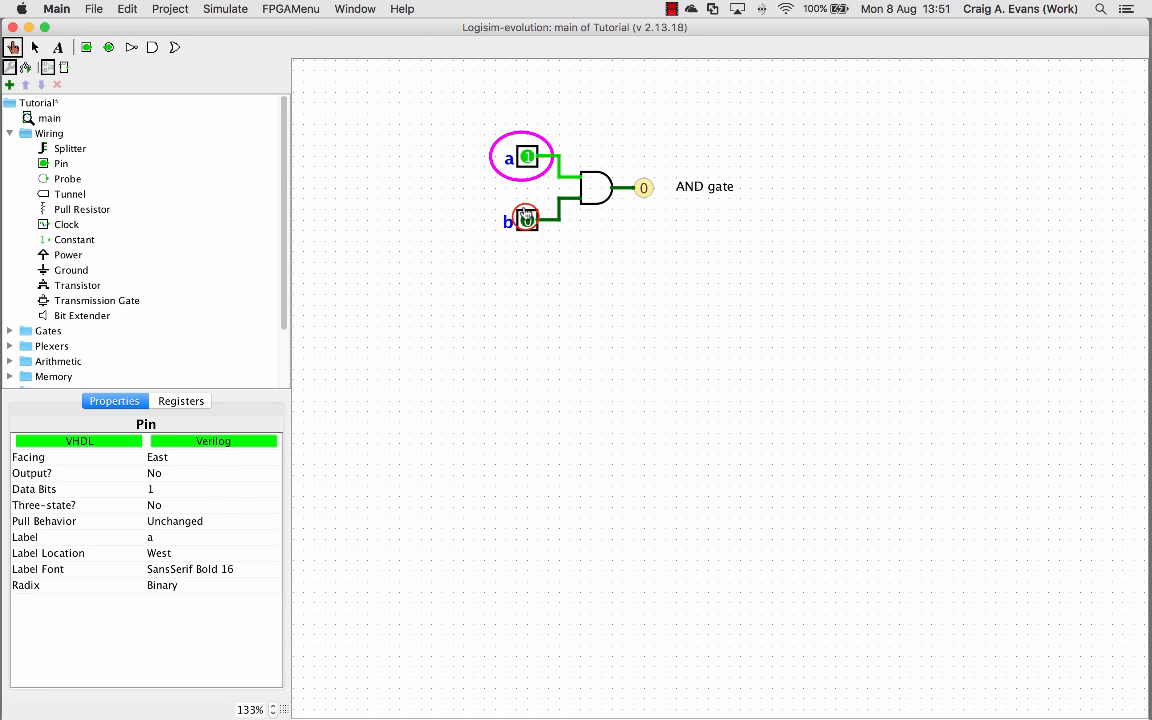